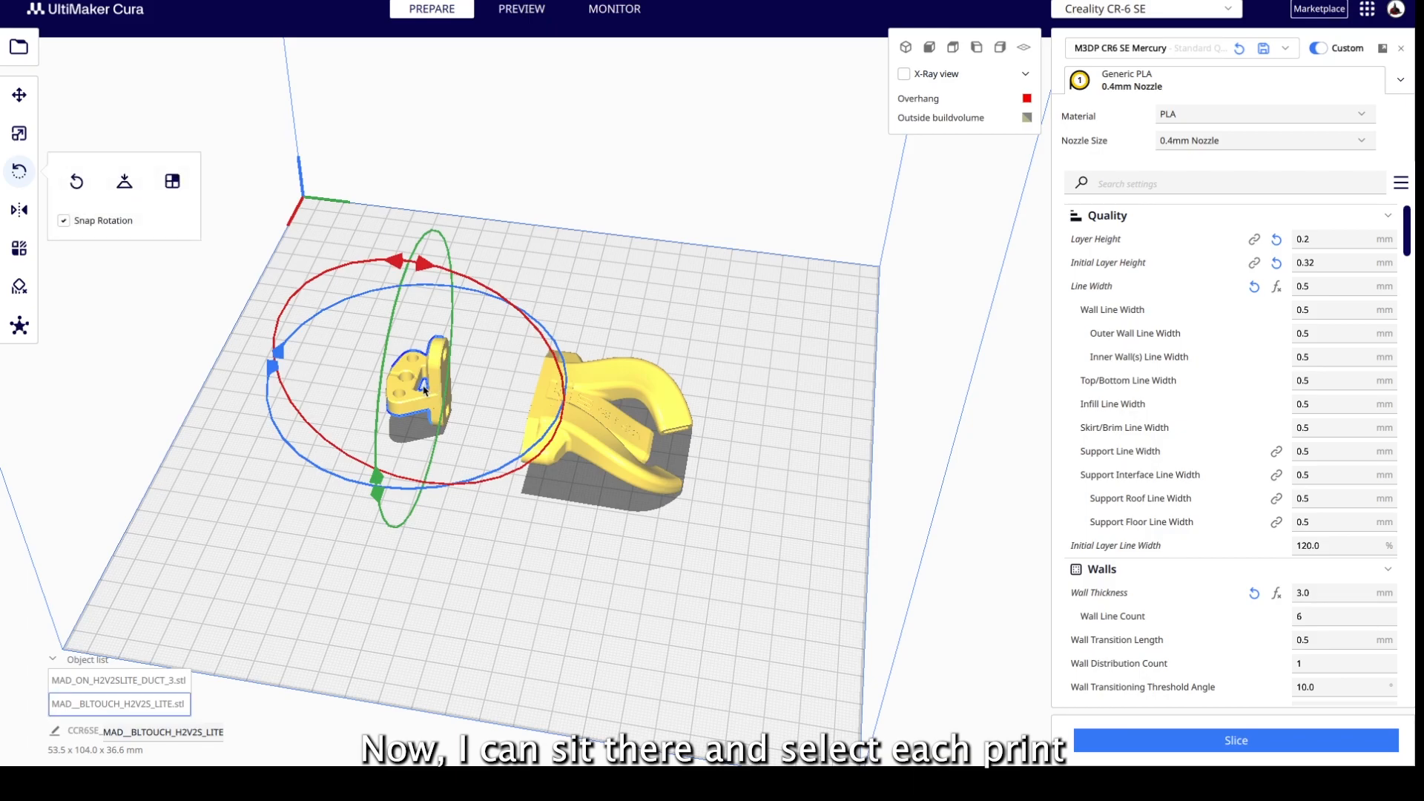
{"action": "mouse_move", "coordinate": [124, 138]}
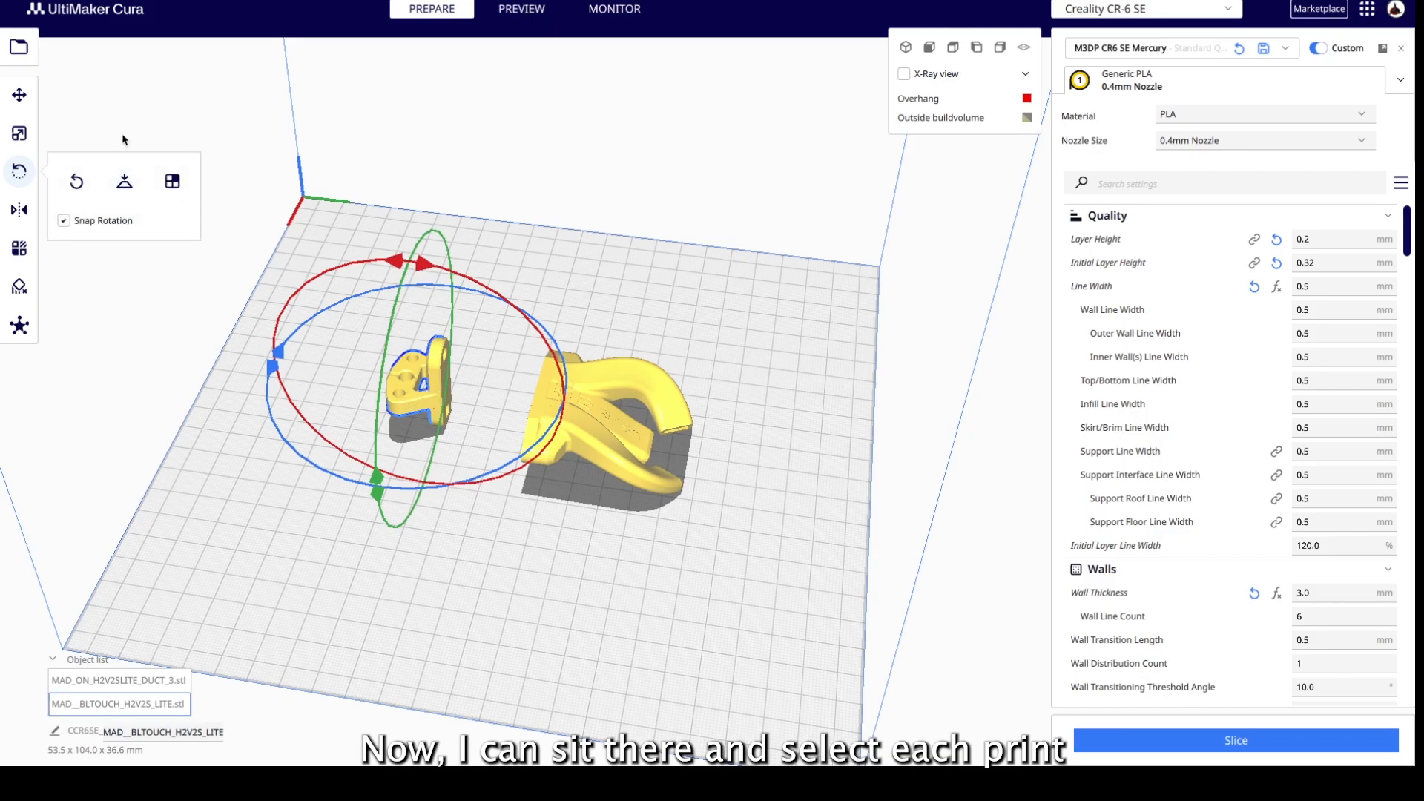
- Deselect the small bracket to dismiss the Rotate gizmo, leaving both parts unrotated
{"action": "left_click", "coordinate": [124, 182]}
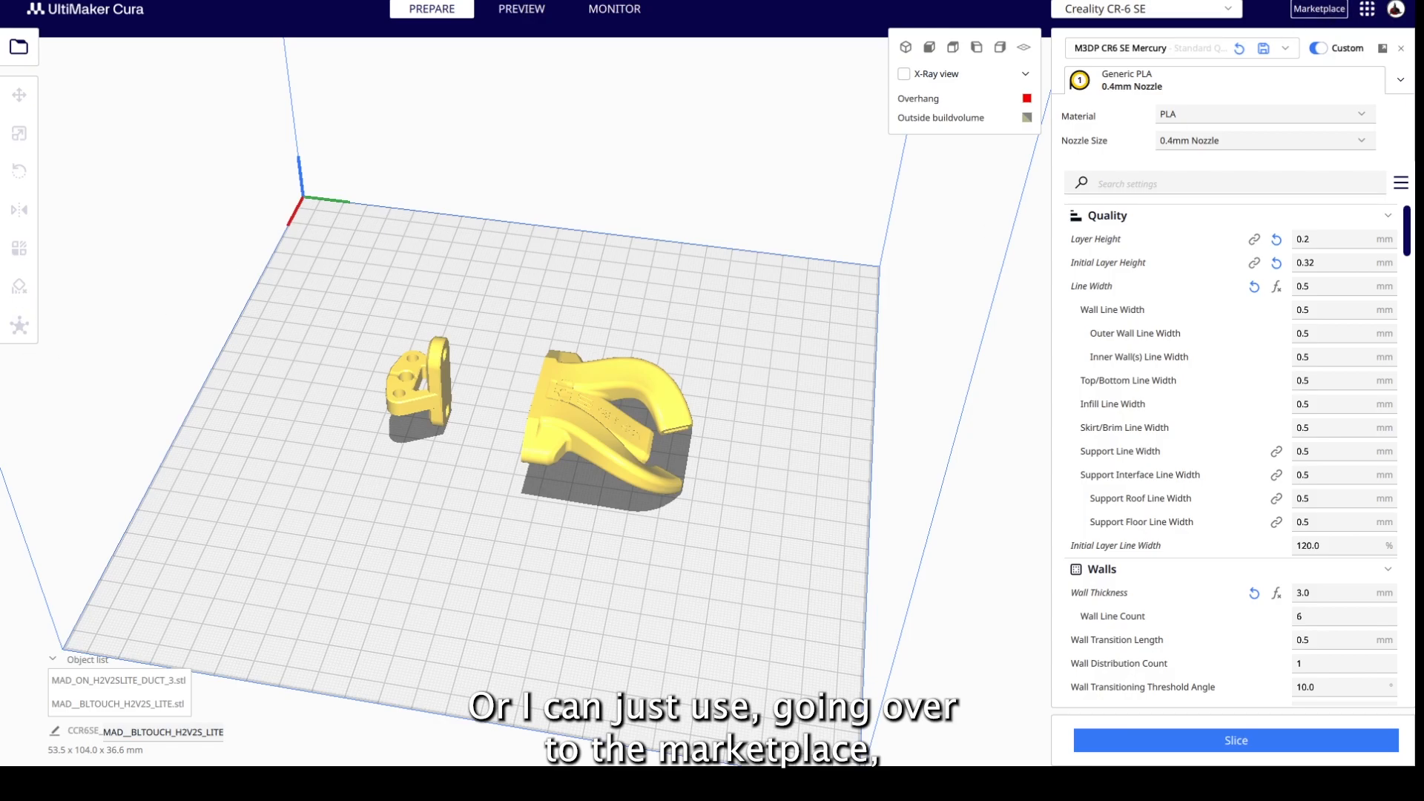
- View the Auto-Orientation plugin page, then scroll through the 2016 Tweaker auto-rotation paper
{"action": "left_click", "coordinate": [1319, 9]}
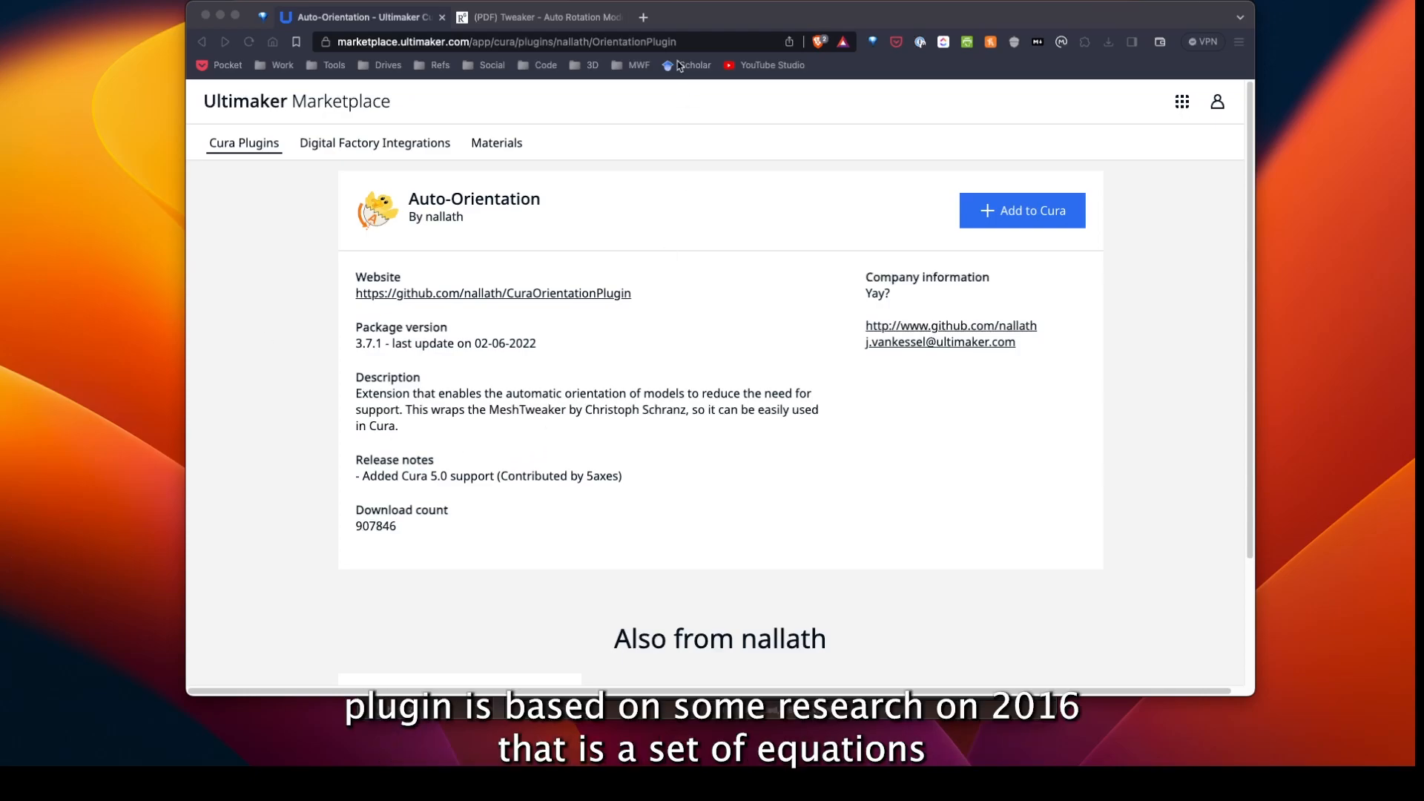
{"action": "left_click", "coordinate": [538, 16]}
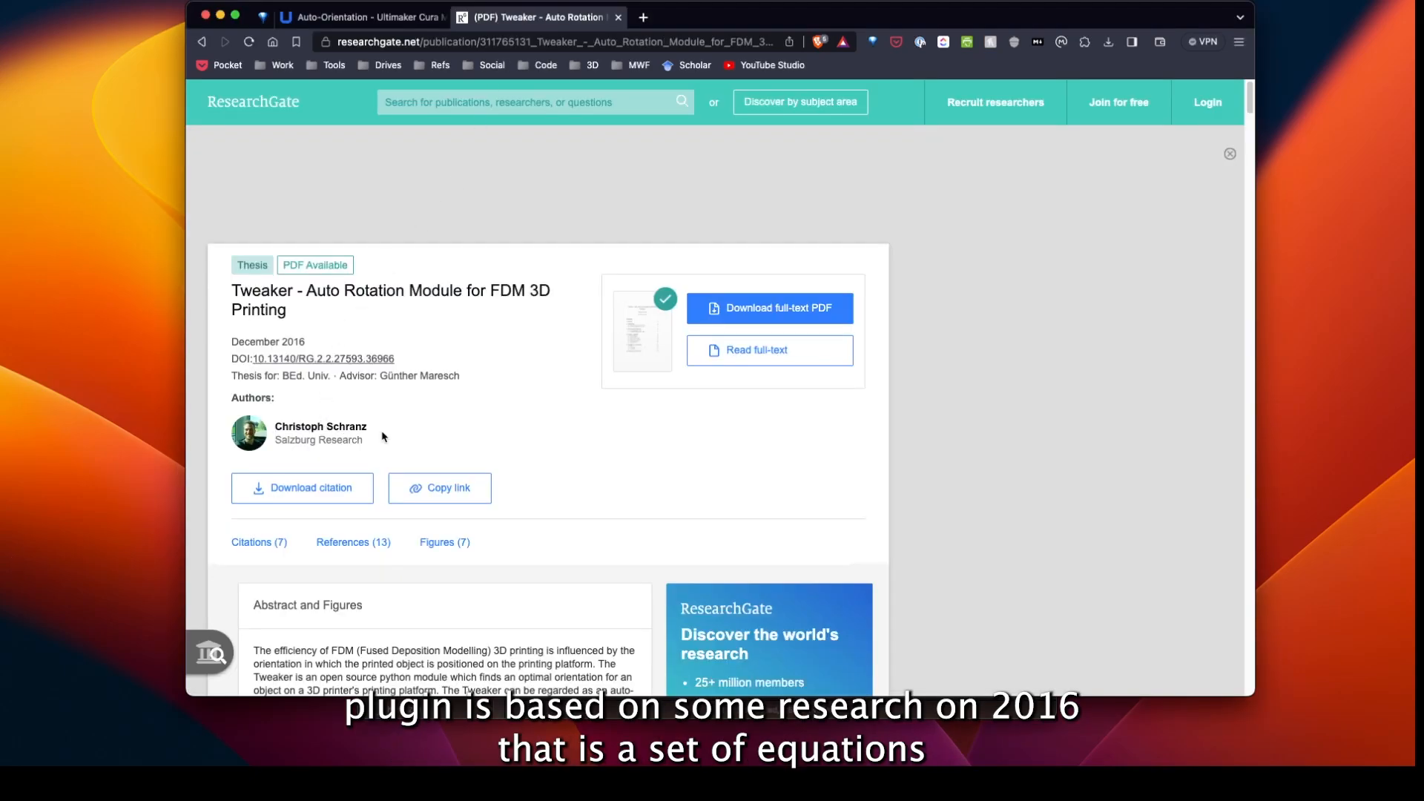
{"action": "scroll", "scroll_direction": "down", "scroll_amount": 3}
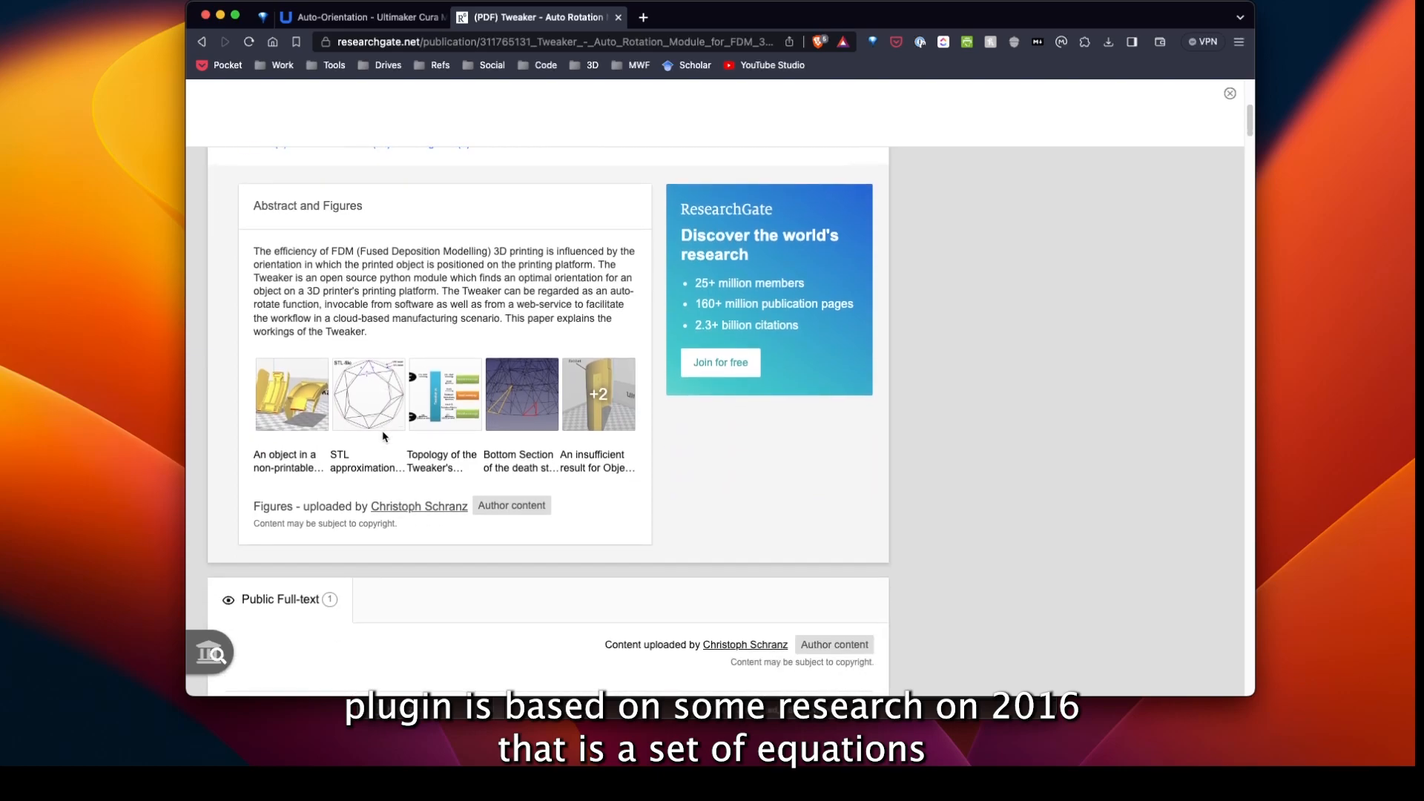
{"action": "scroll", "scroll_direction": "down", "scroll_amount": 3}
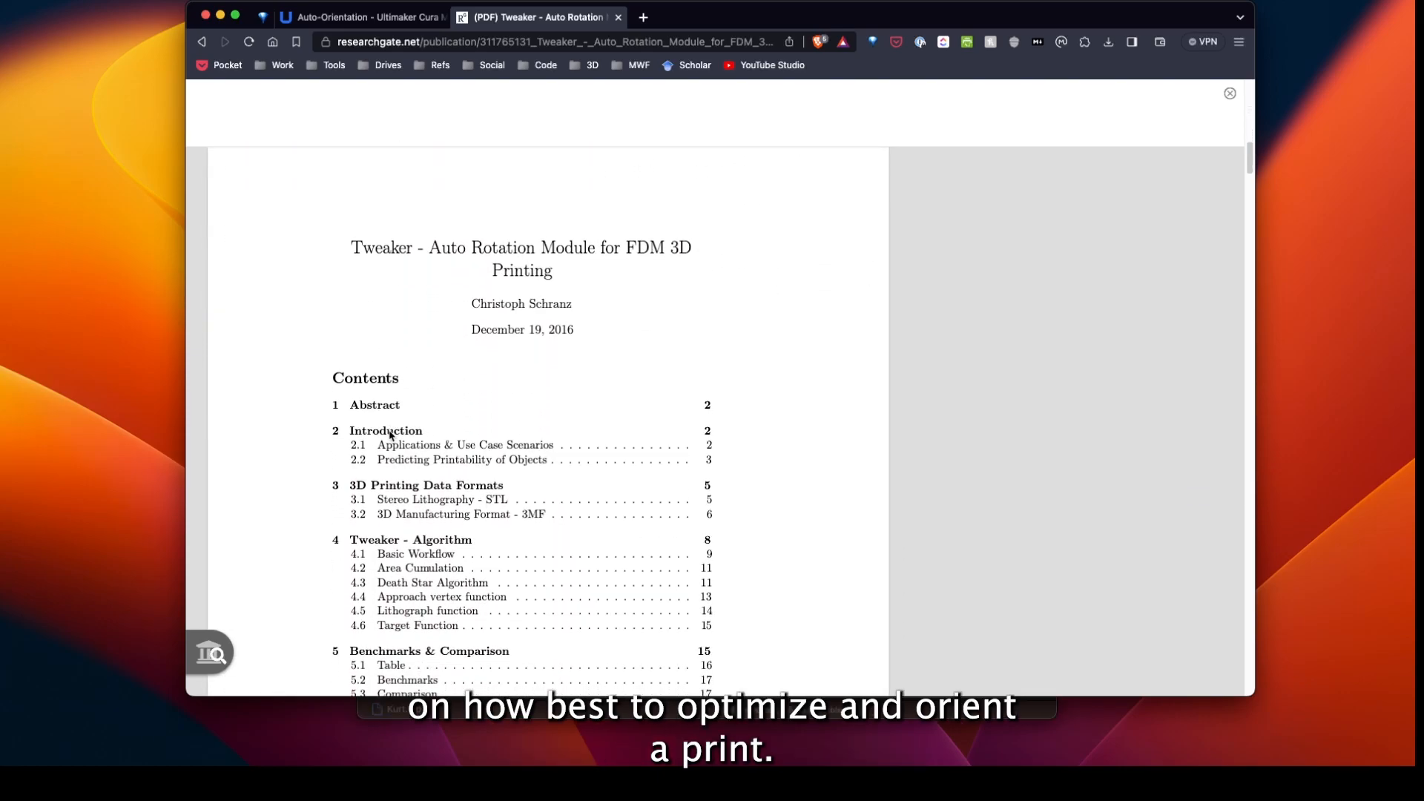
{"action": "scroll", "scroll_direction": "down", "scroll_amount": 3}
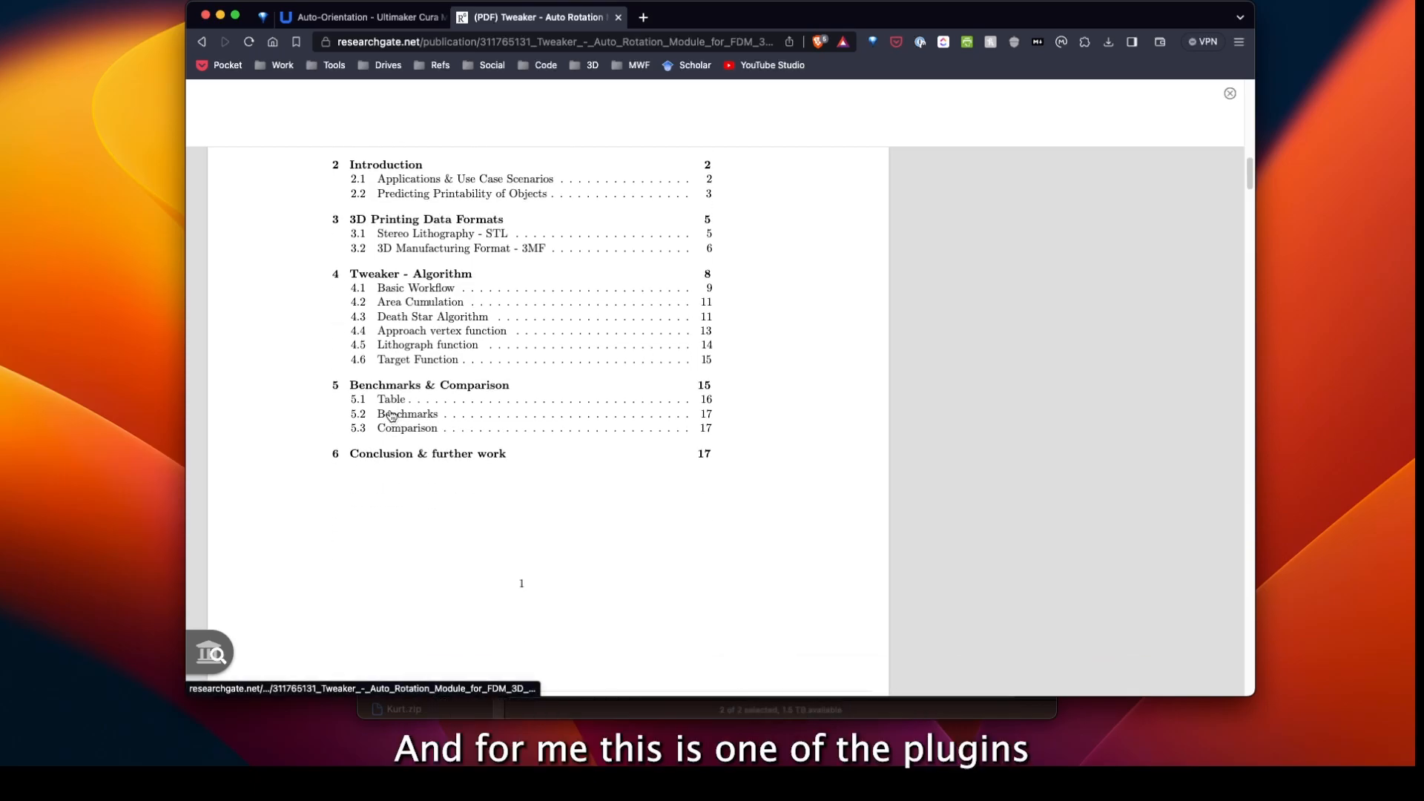
{"action": "scroll", "scroll_direction": "up", "scroll_amount": 3}
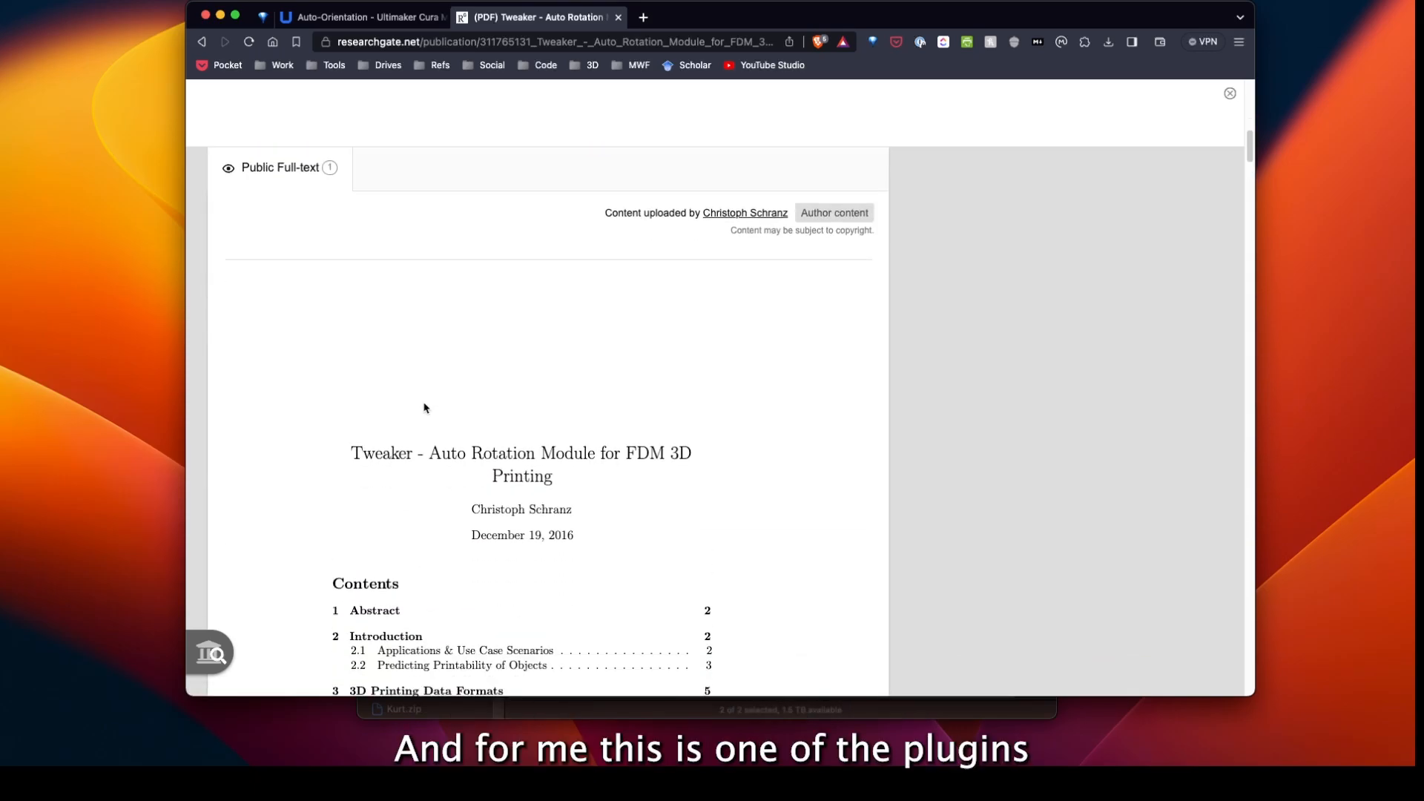
{"action": "scroll", "scroll_direction": "down", "scroll_amount": 3}
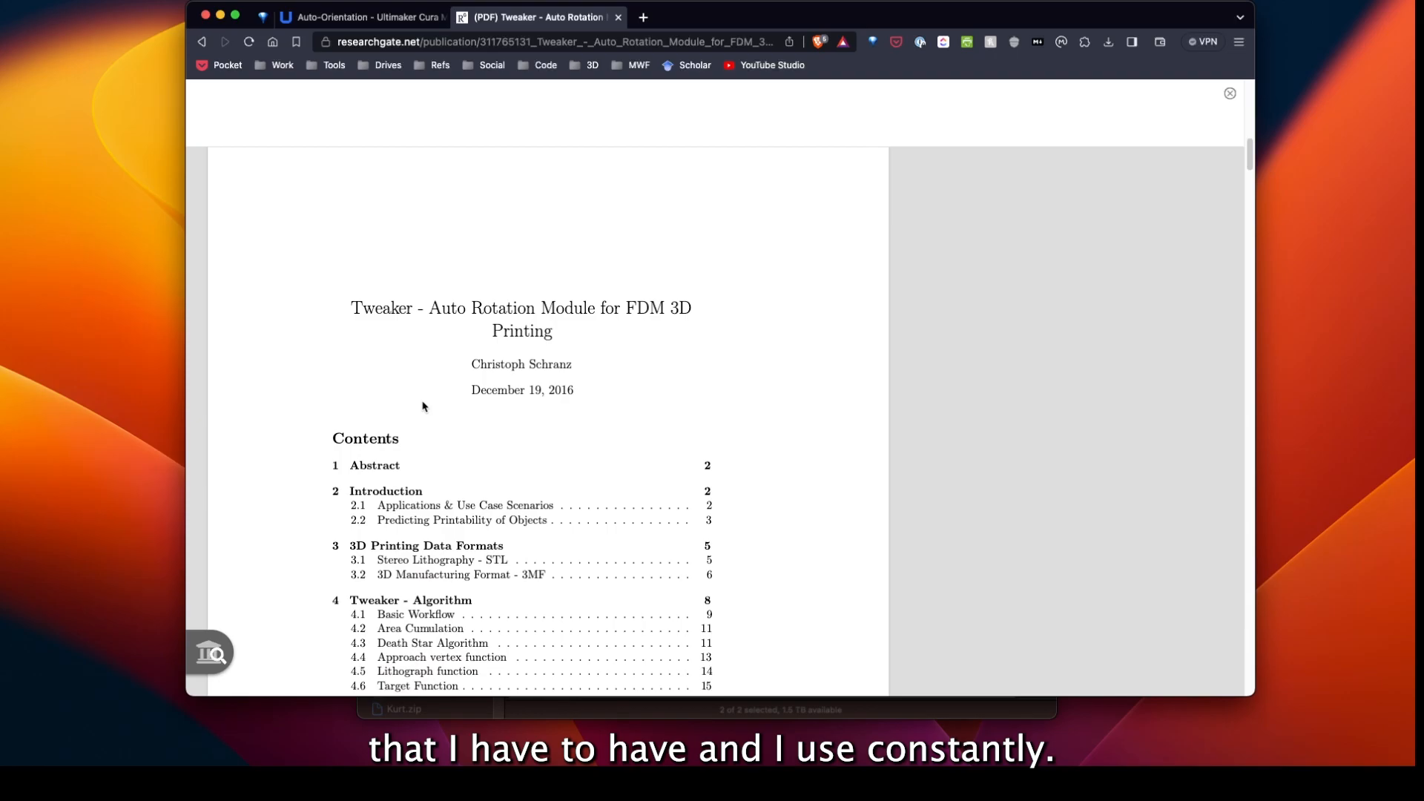
{"action": "mouse_move", "coordinate": [260, 424]}
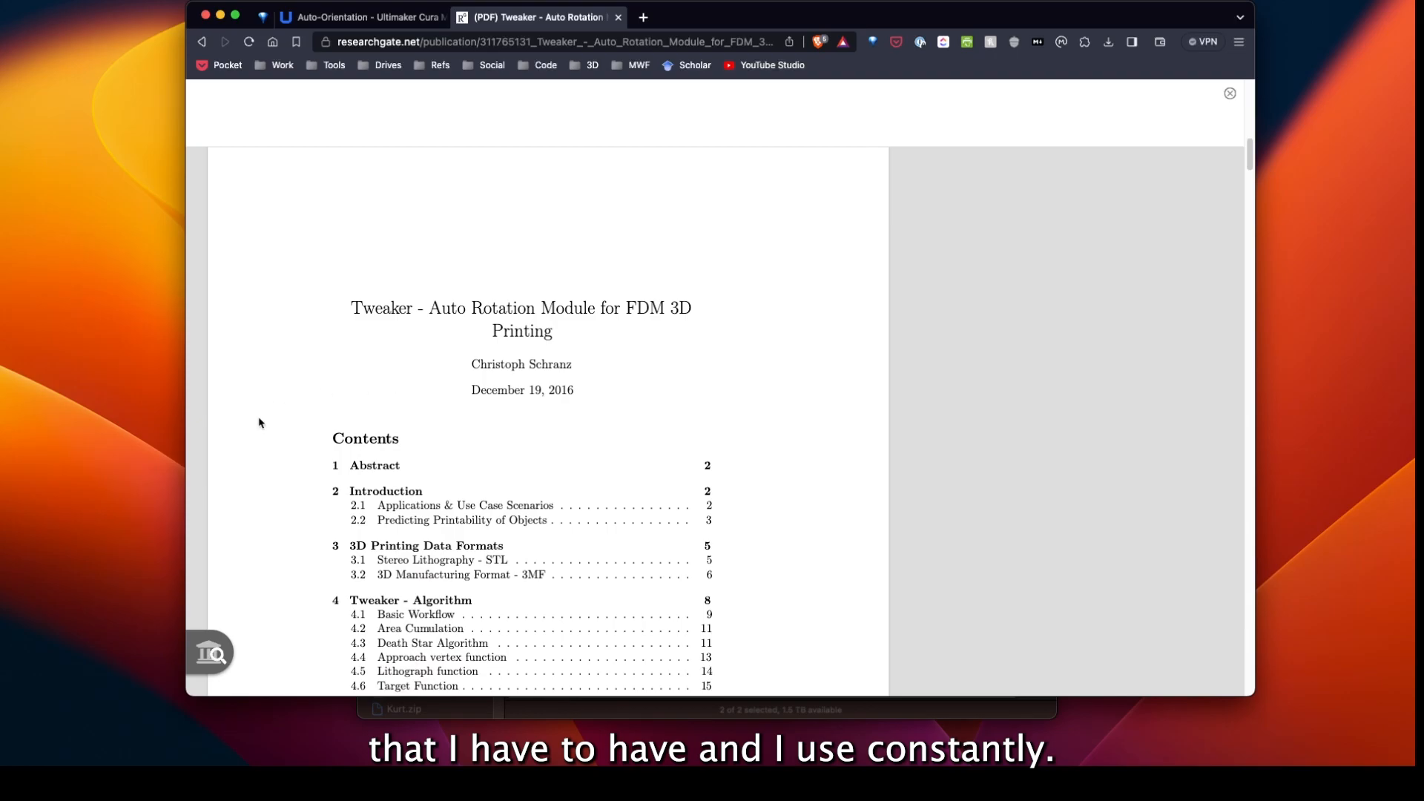
{"action": "mouse_move", "coordinate": [364, 394]}
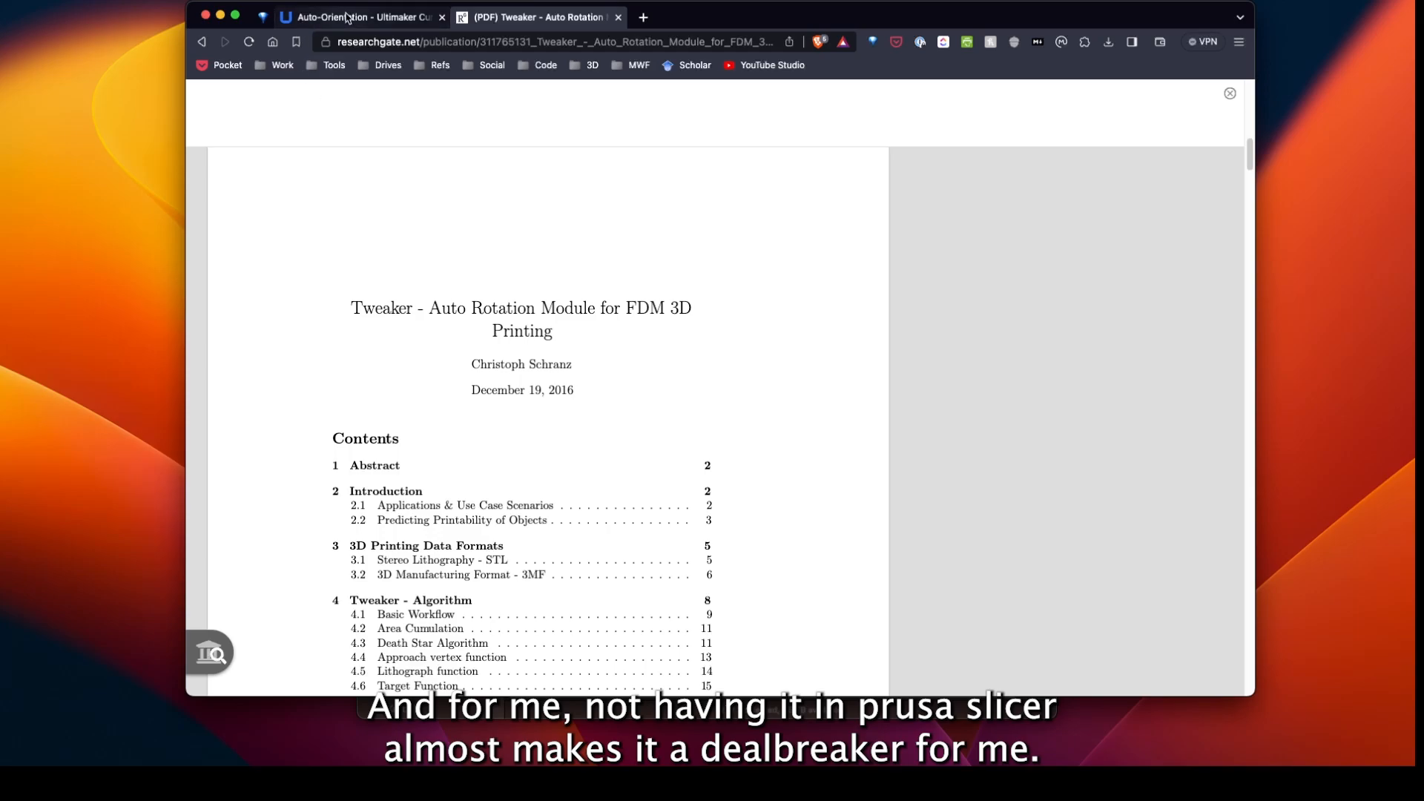
{"action": "mouse_move", "coordinate": [132, 343]}
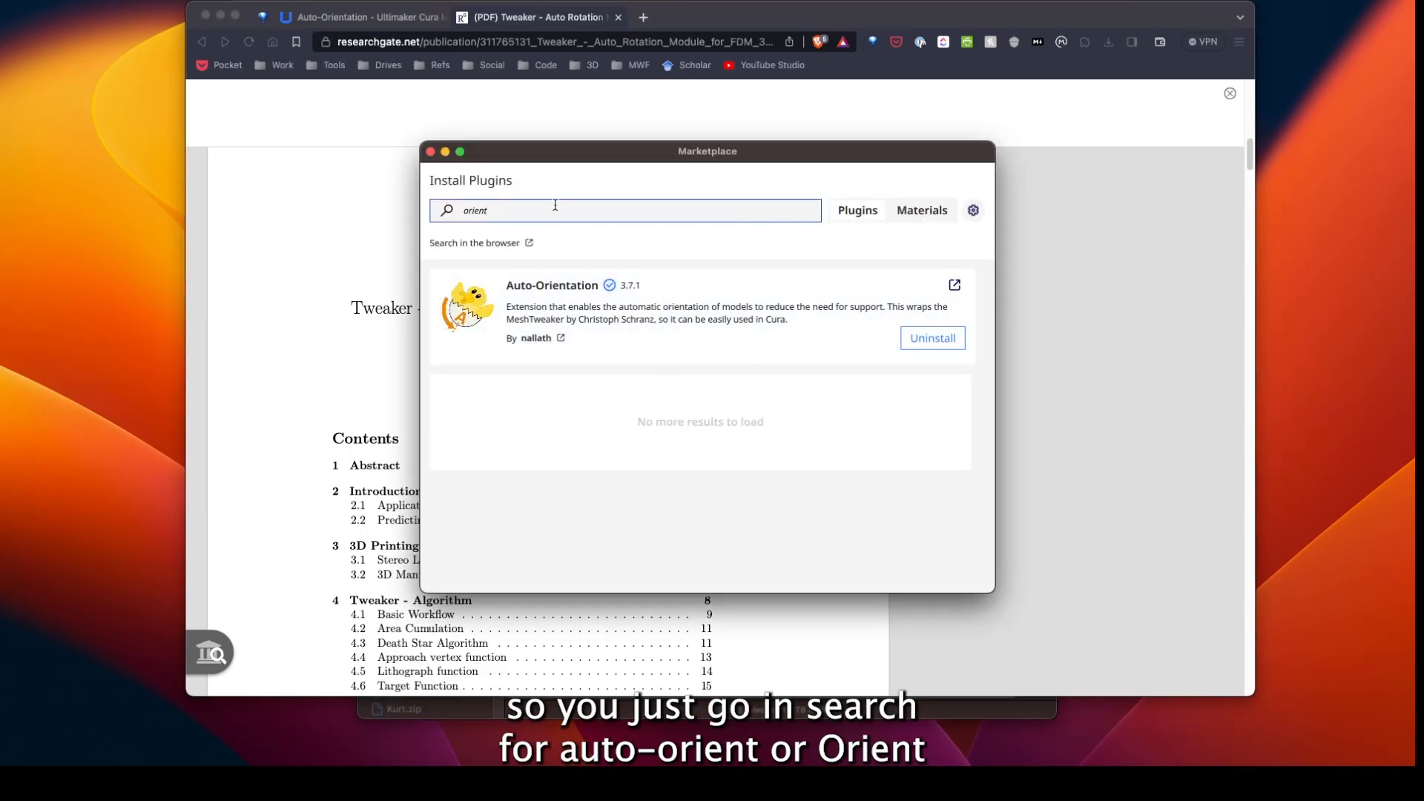
{"action": "mouse_move", "coordinate": [867, 339]}
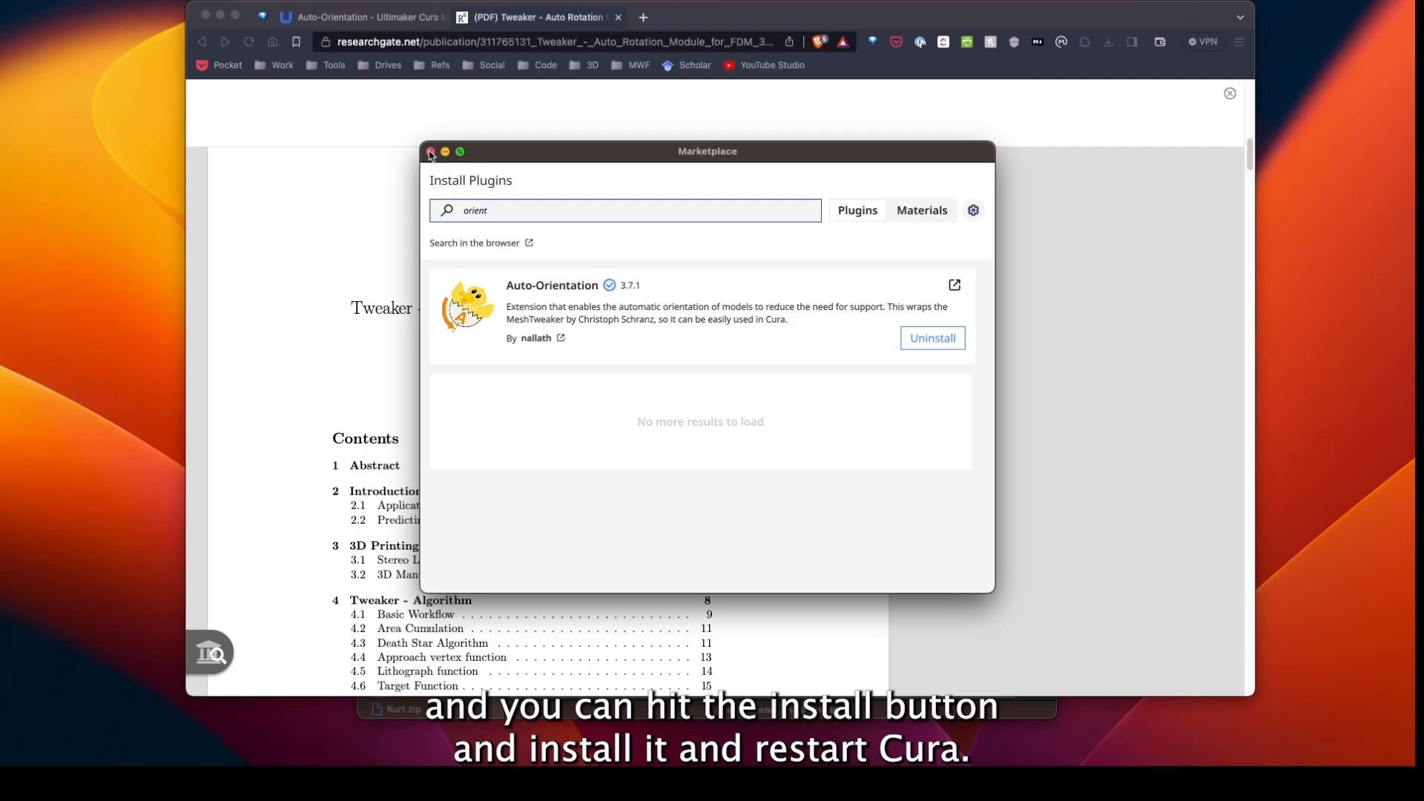
- Close the plugin marketplace window after confirming Auto-Orientation is installed
{"action": "left_click", "coordinate": [431, 152]}
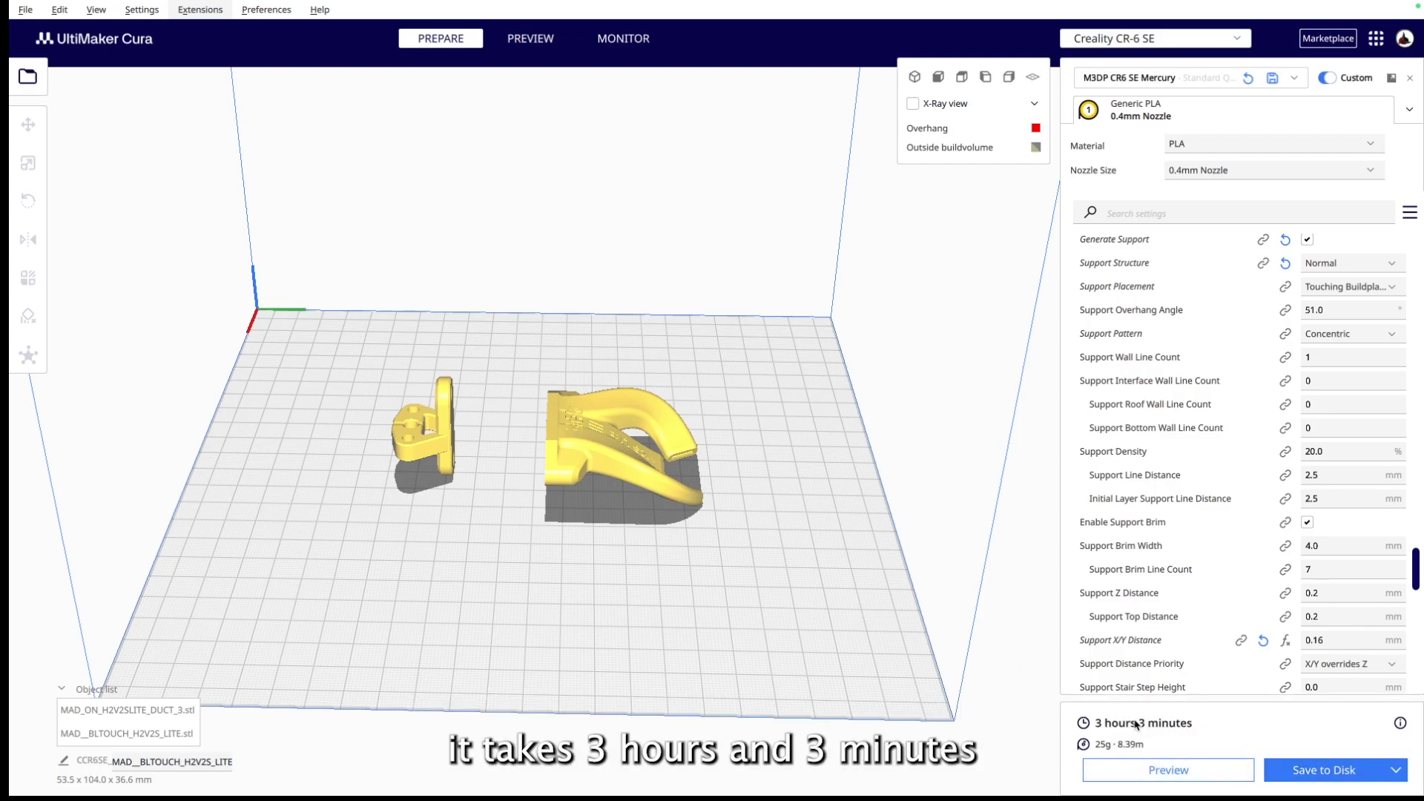
- Arrange both parts on the plate and slice for a 3 h 4 min, 25 g baseline
{"action": "right_click", "coordinate": [606, 502]}
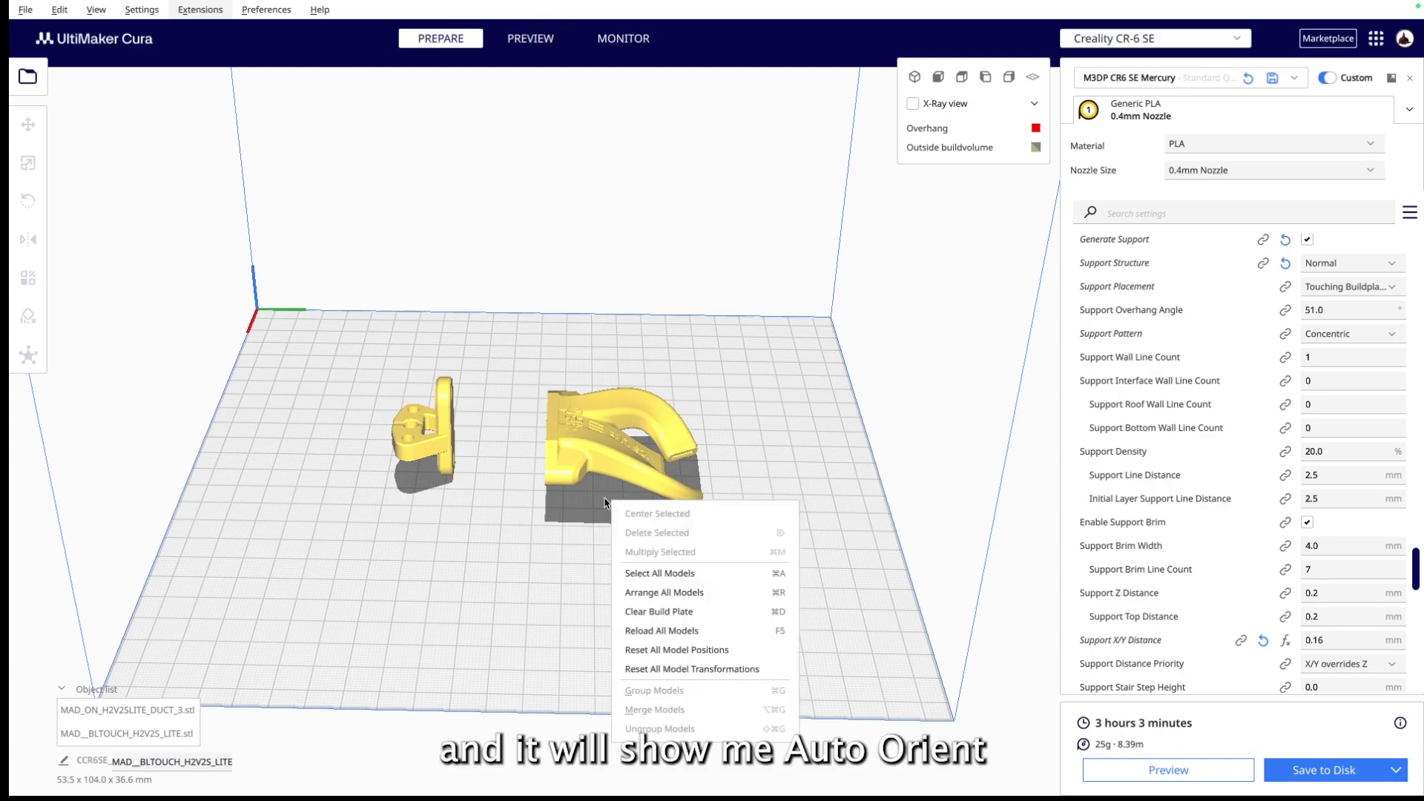
{"action": "left_click", "coordinate": [664, 592]}
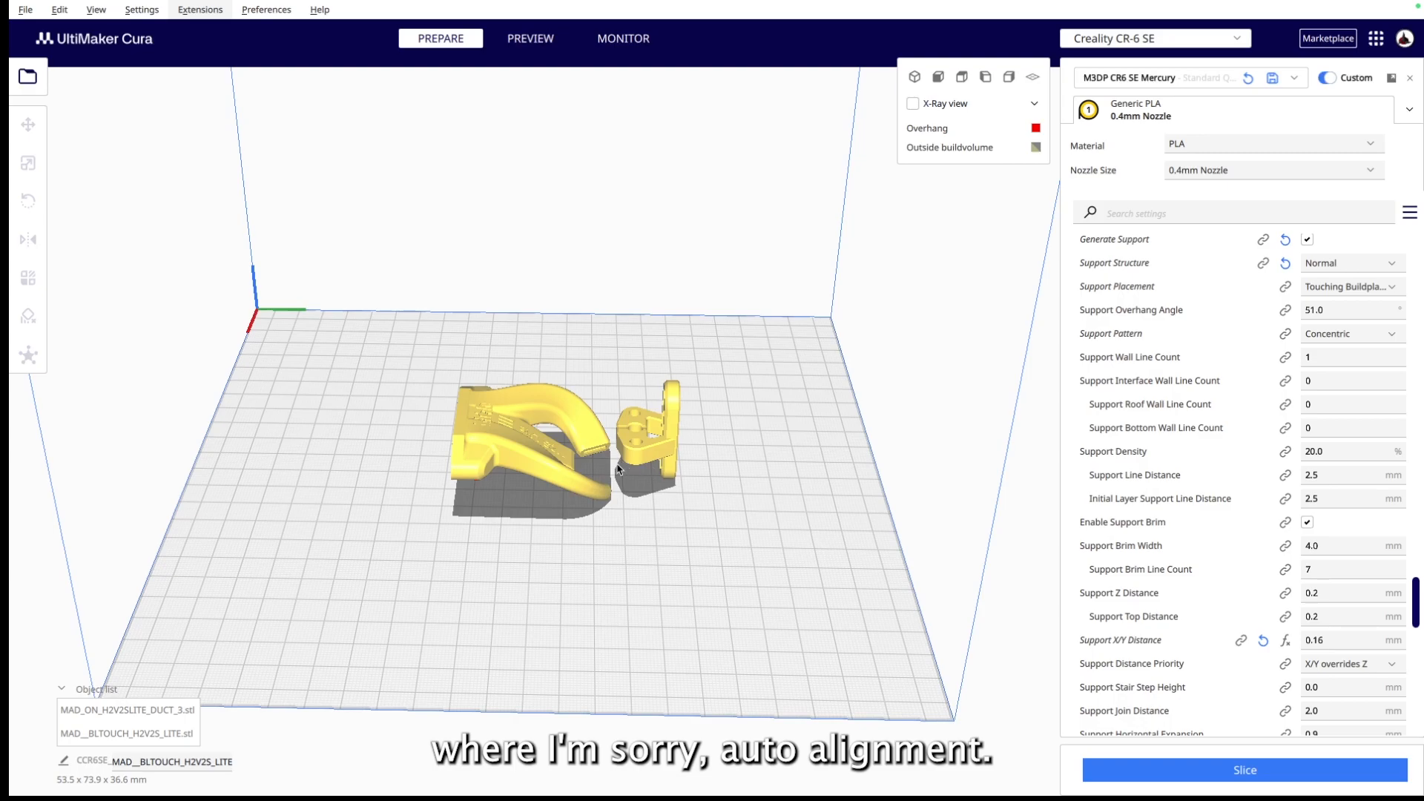
{"action": "left_click", "coordinate": [1245, 769]}
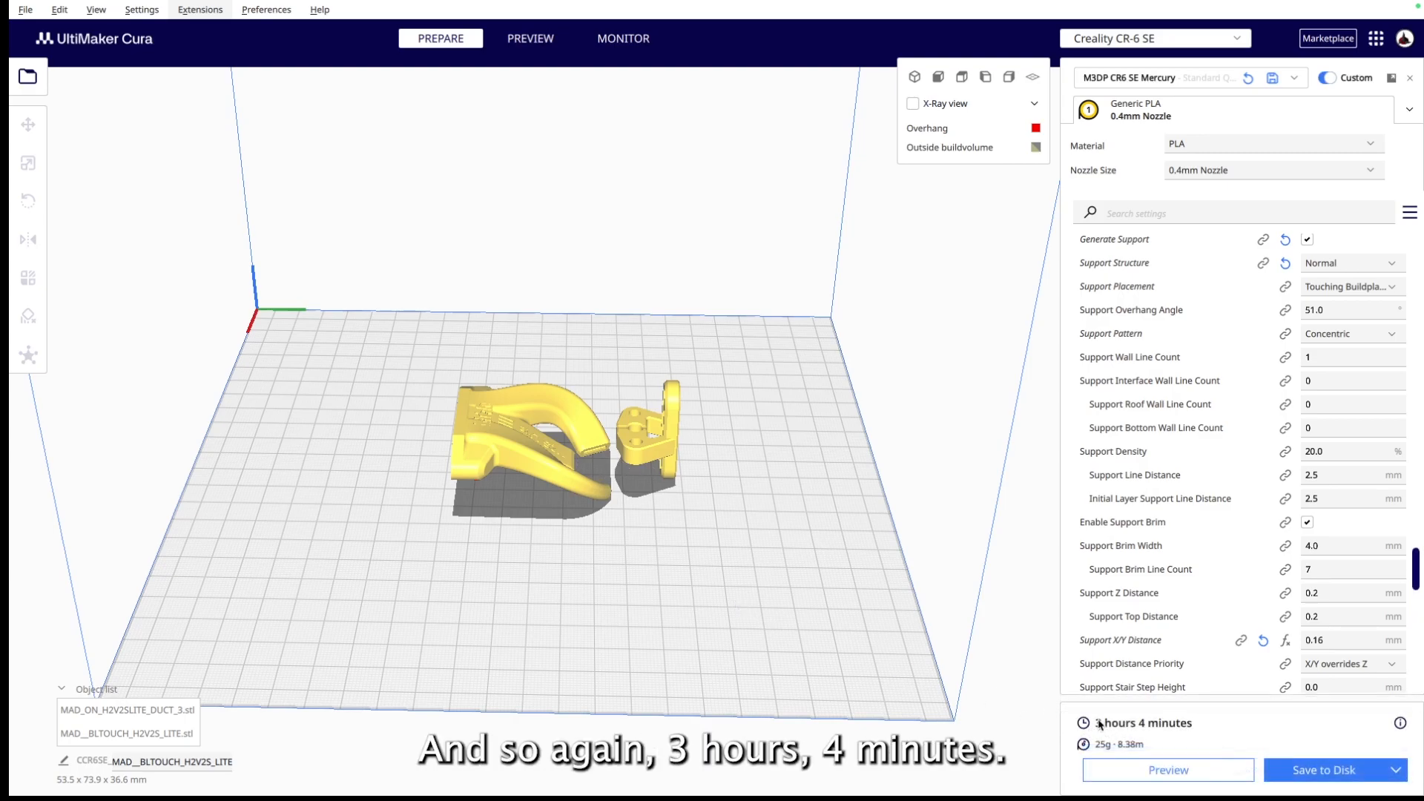
{"action": "mouse_move", "coordinate": [713, 161]}
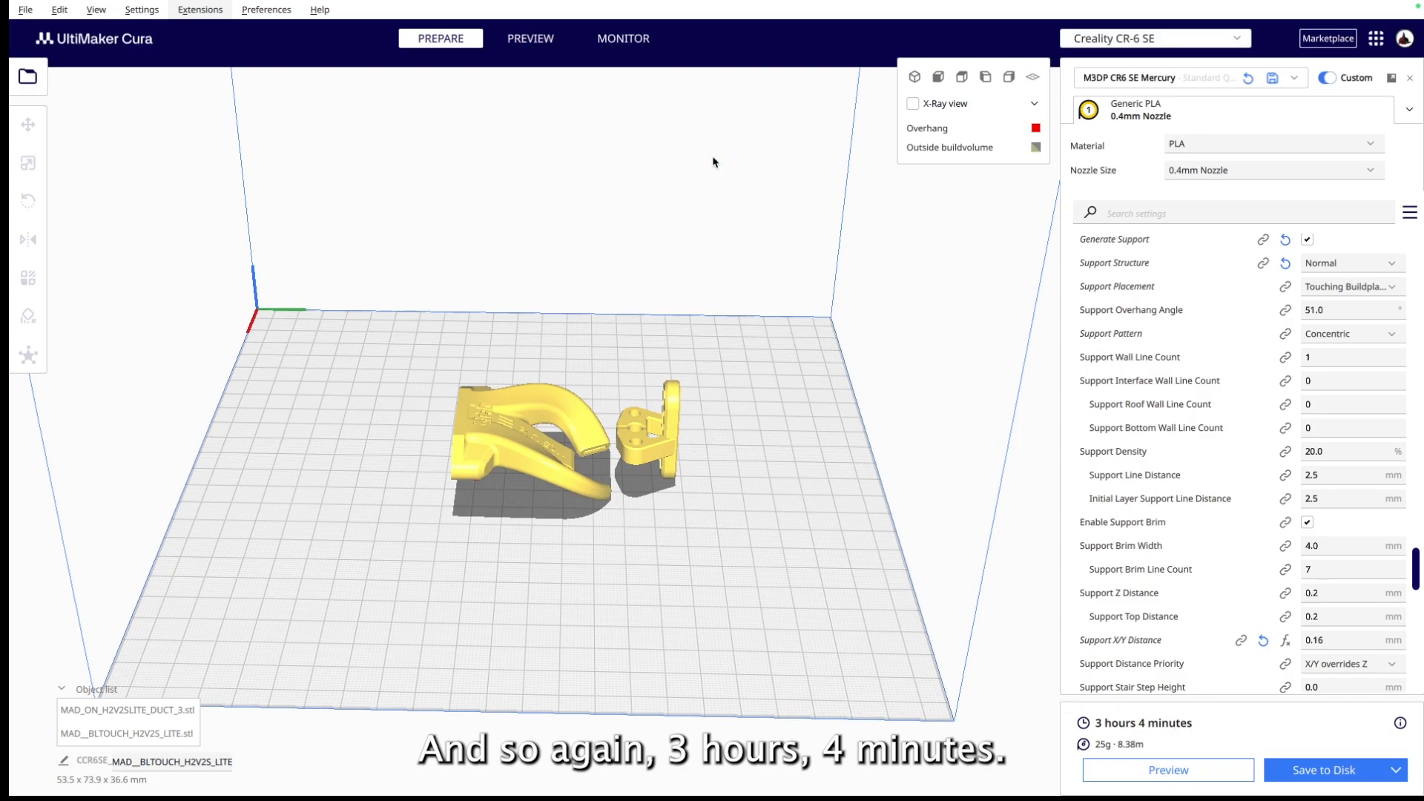
{"action": "left_click", "coordinate": [530, 38]}
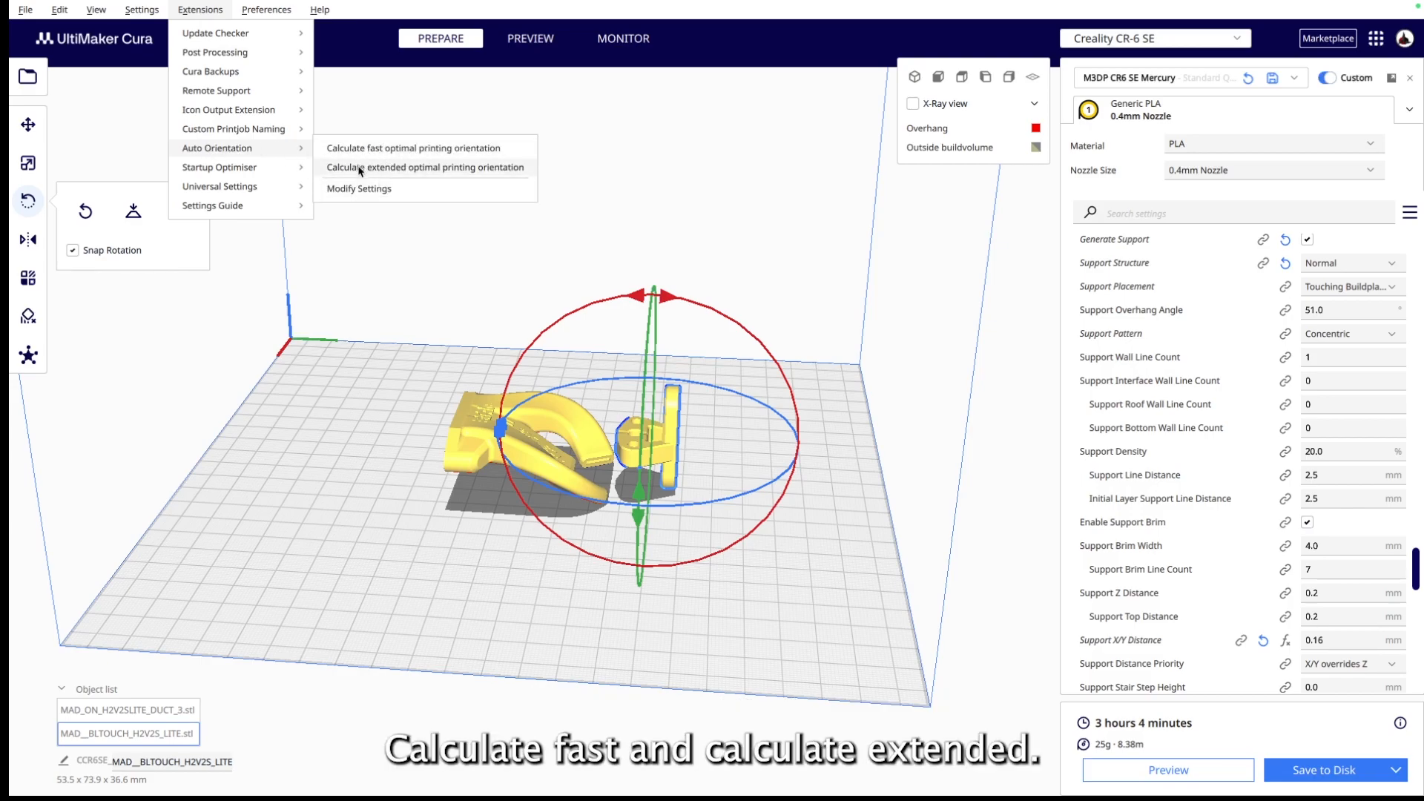
- Auto-orient the selected part and the odd-shaped duct with Calculate optimal orientation
{"action": "left_click", "coordinate": [414, 149]}
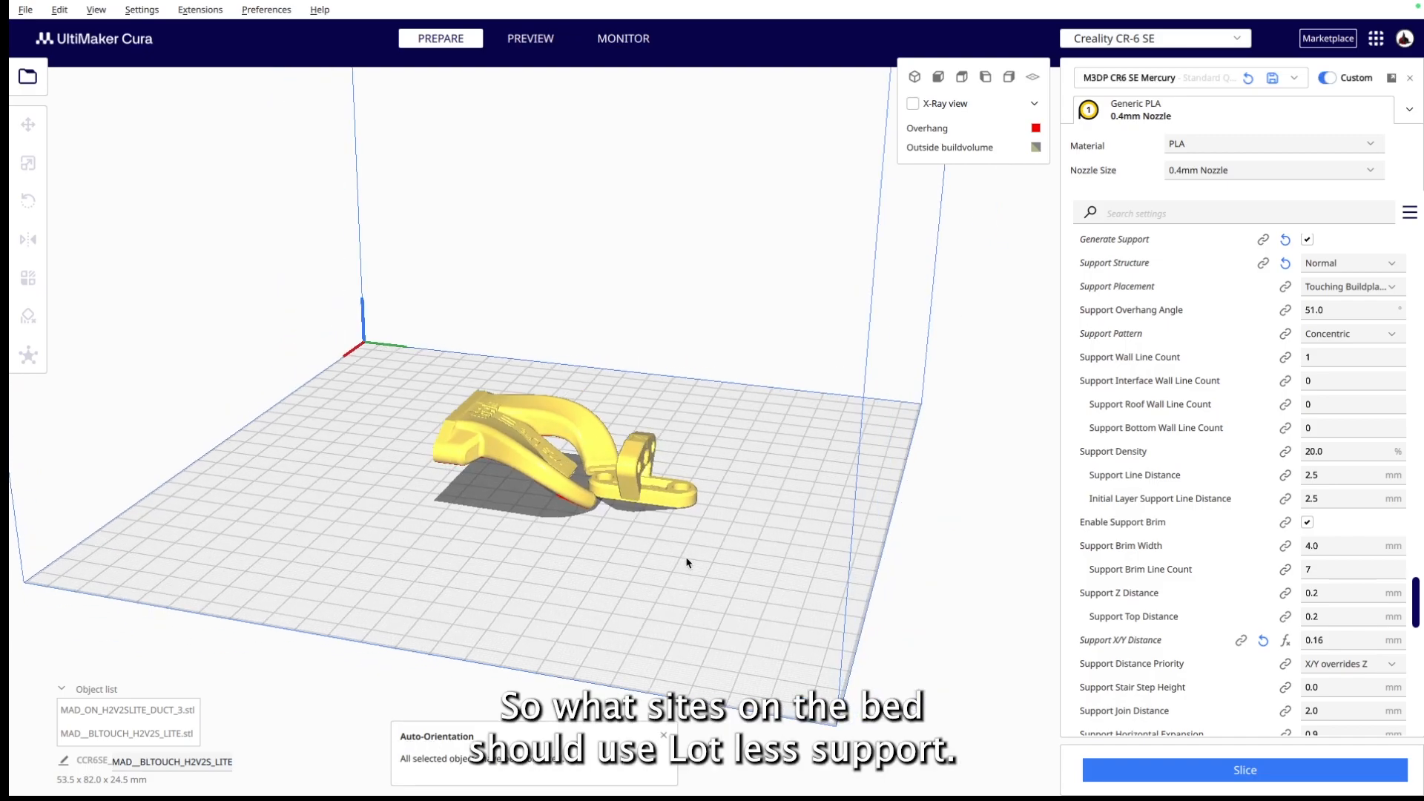
{"action": "left_click", "coordinate": [28, 201]}
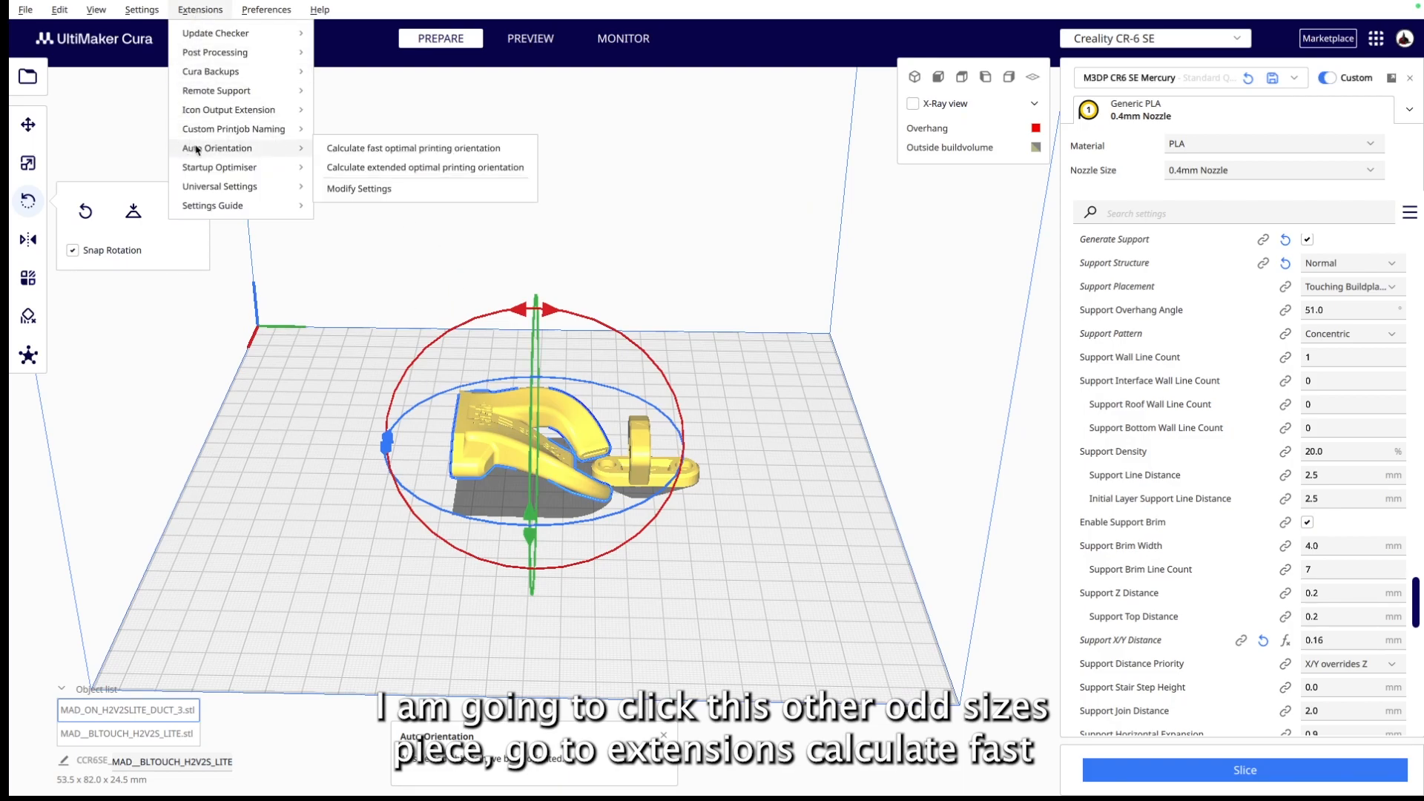
{"action": "left_click", "coordinate": [412, 147]}
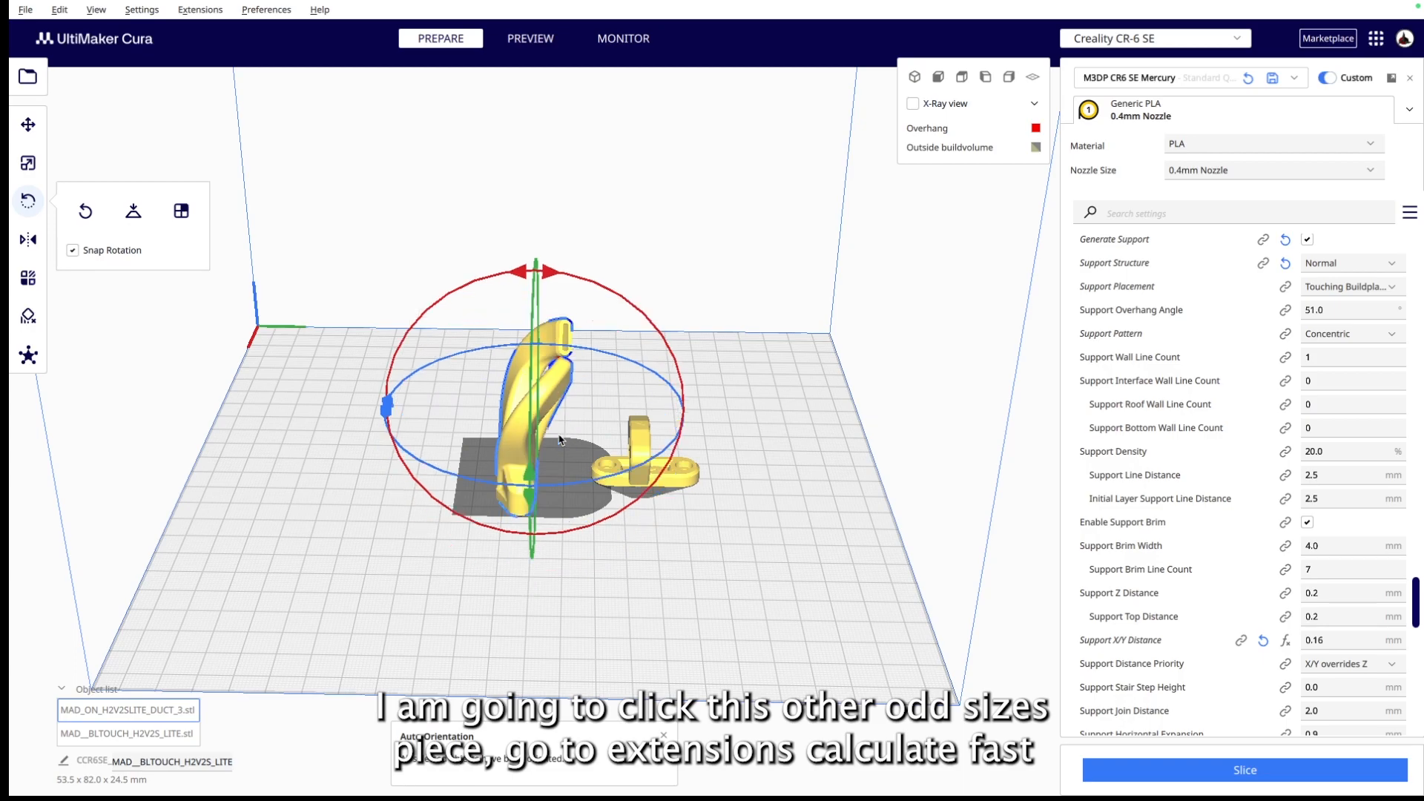
- Arrange all models on the build plate and slice the reoriented parts
{"action": "right_click", "coordinate": [559, 441]}
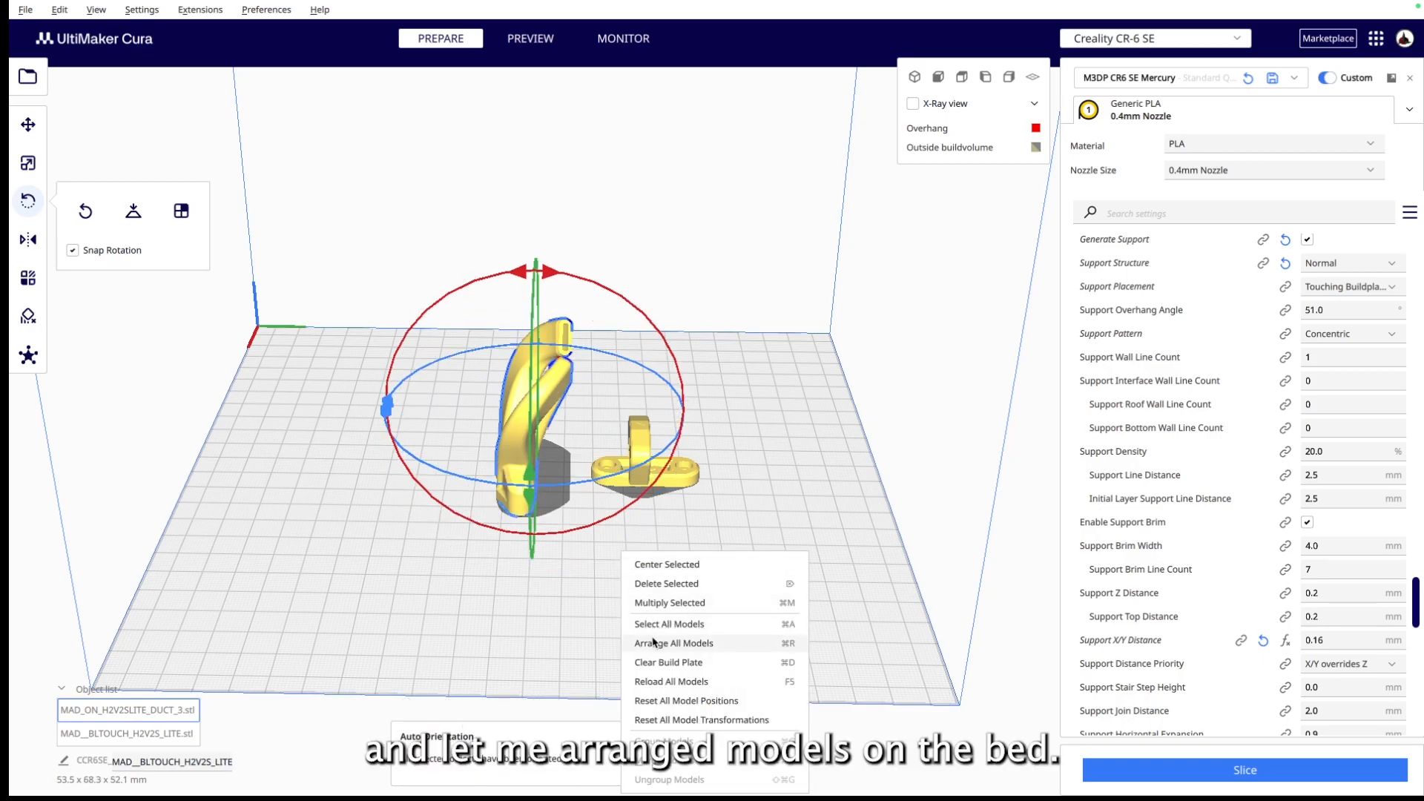
{"action": "left_click", "coordinate": [674, 643]}
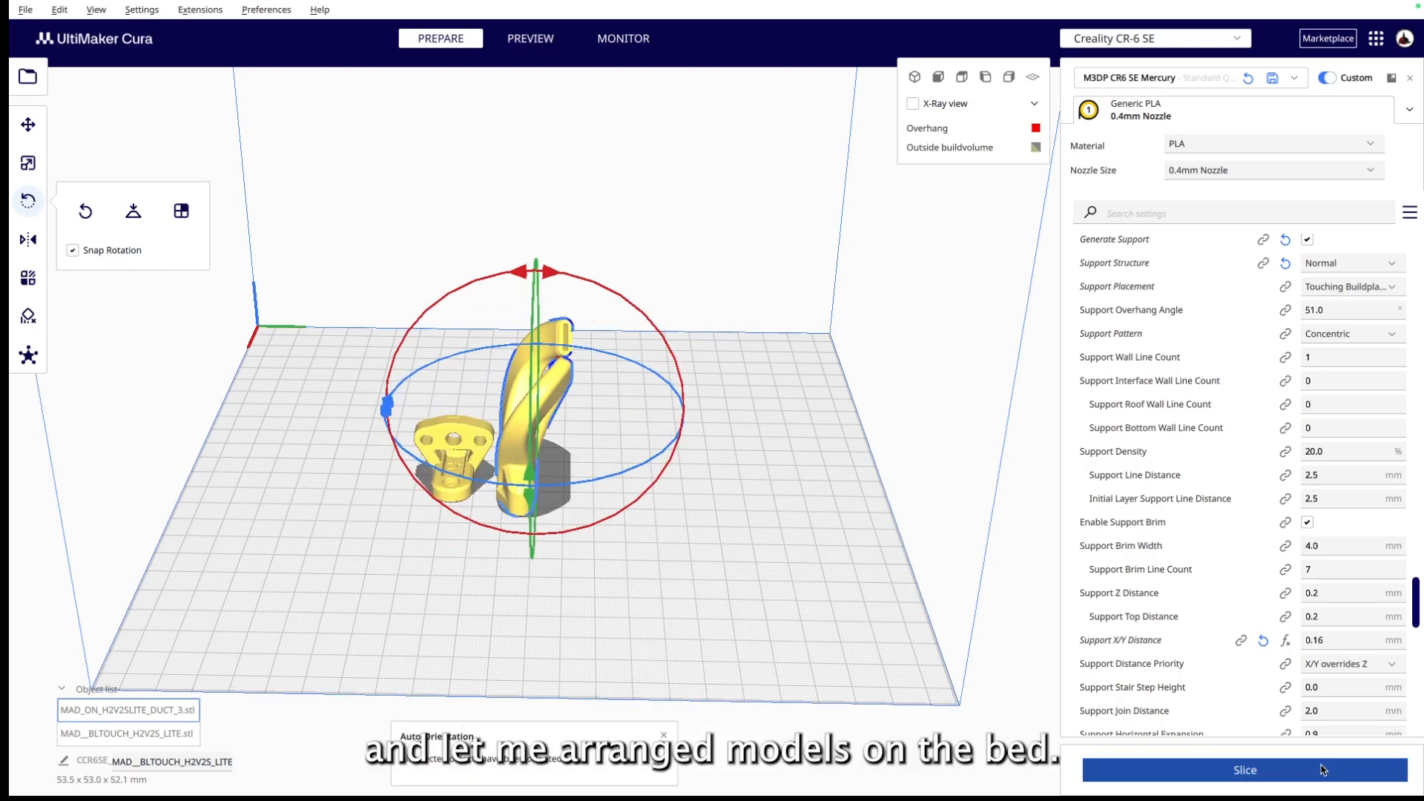
{"action": "left_click", "coordinate": [1246, 770]}
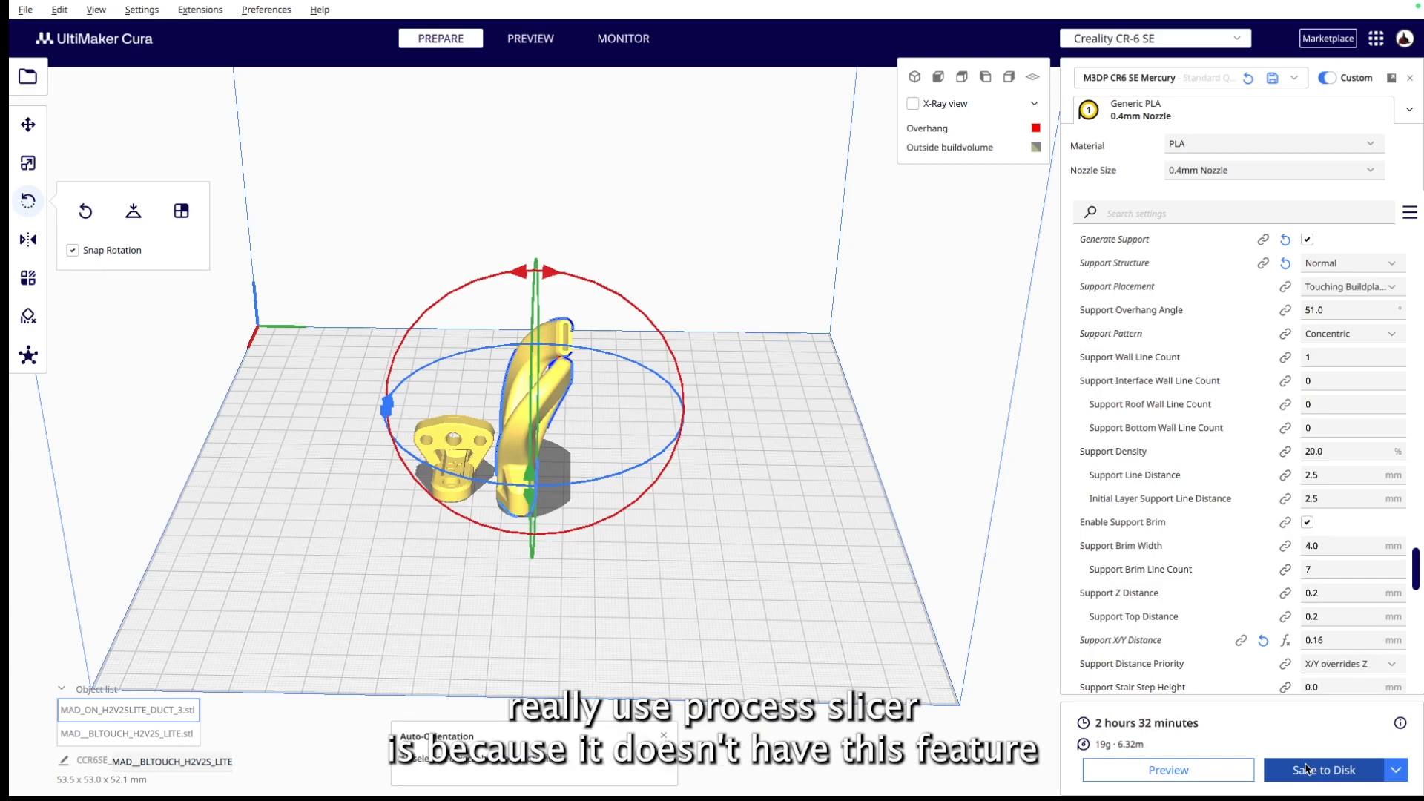
- Open the Auto-Orientation plugin settings once slicing finishes at 2 h 32 min, 19 g
{"action": "left_click", "coordinate": [664, 735]}
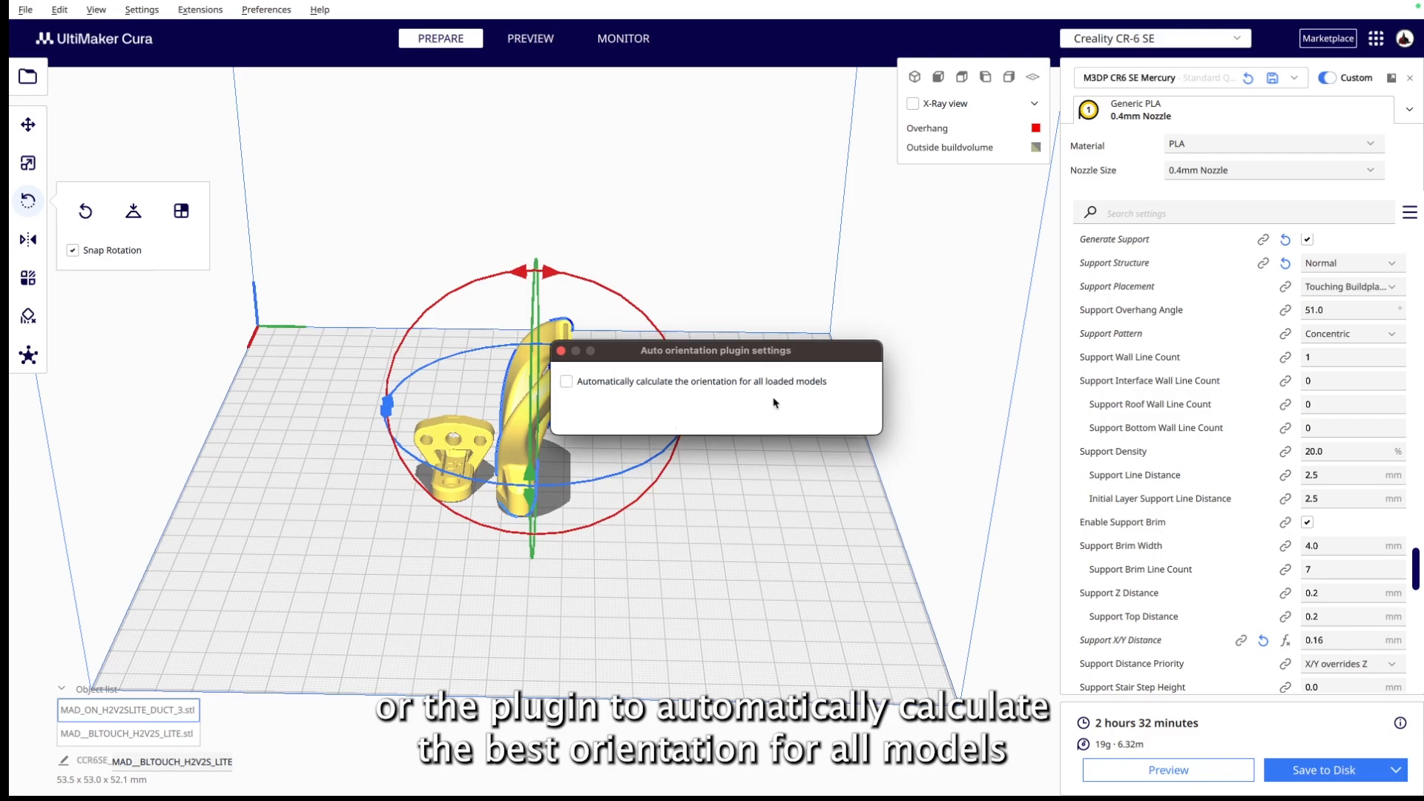
{"action": "mouse_move", "coordinate": [750, 394]}
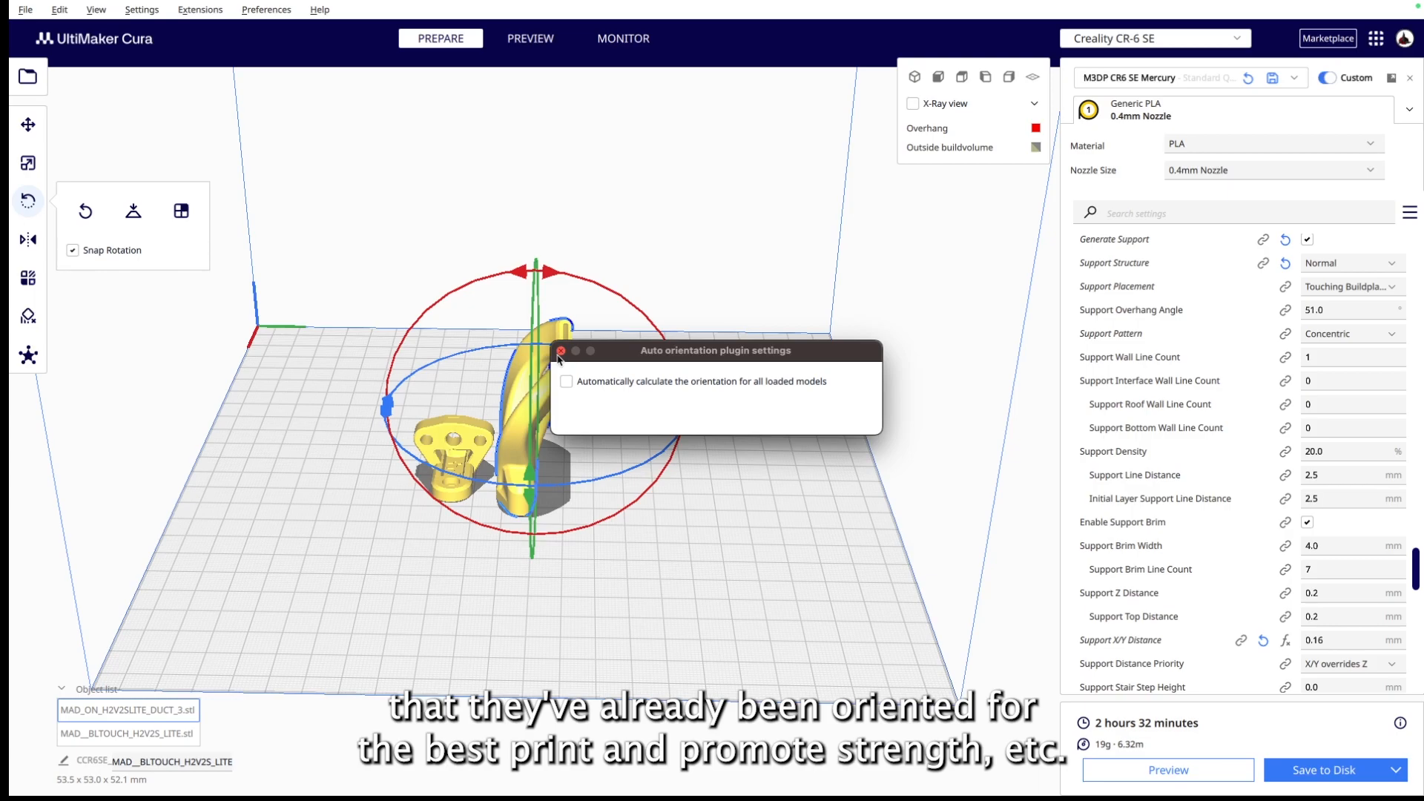
{"action": "left_click", "coordinate": [561, 352]}
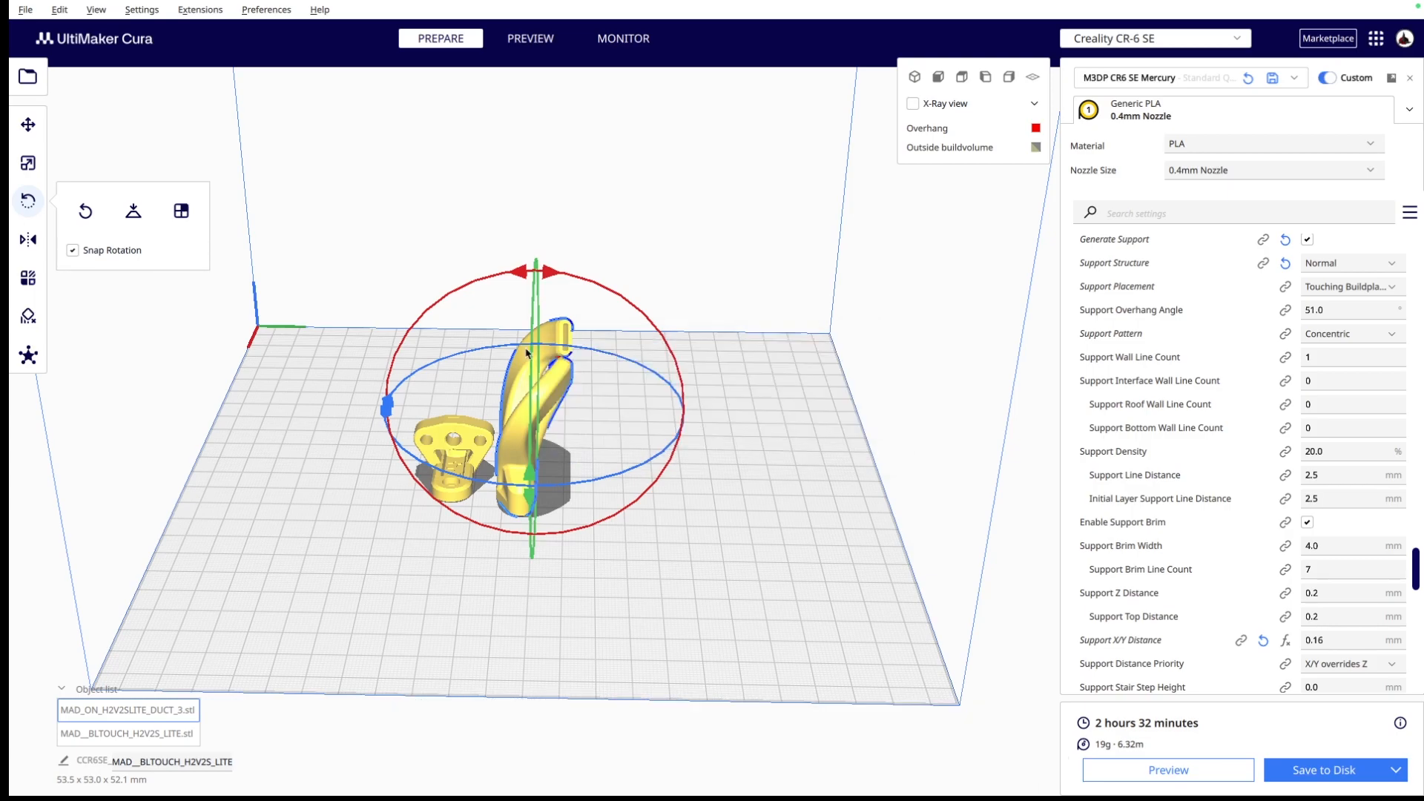
{"action": "mouse_move", "coordinate": [559, 472]}
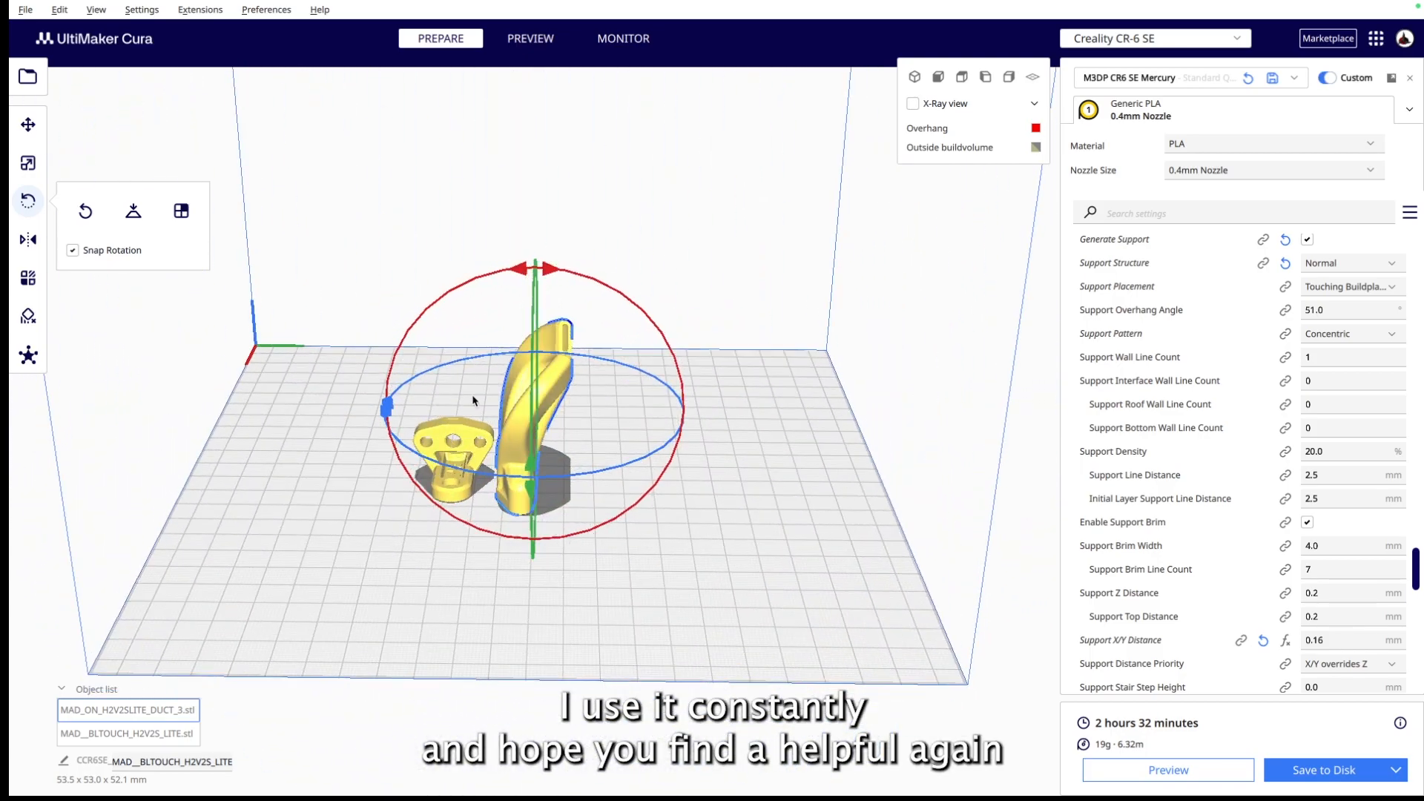
{"action": "mouse_move", "coordinate": [1327, 38]}
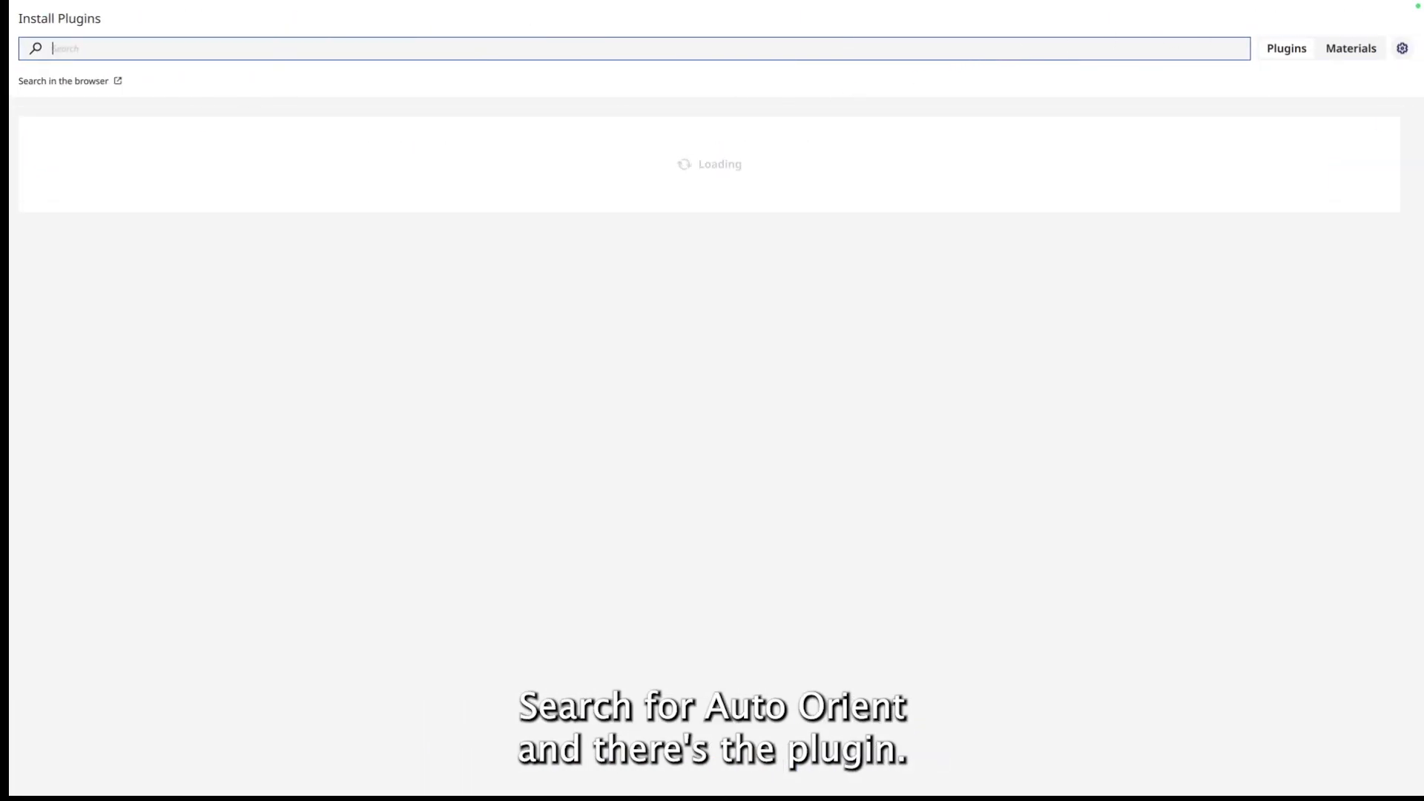
- Search the marketplace for 'auto-orient' to show Auto-Orientation 3.7.1 already installed
{"action": "type", "text": "auto-orient"}
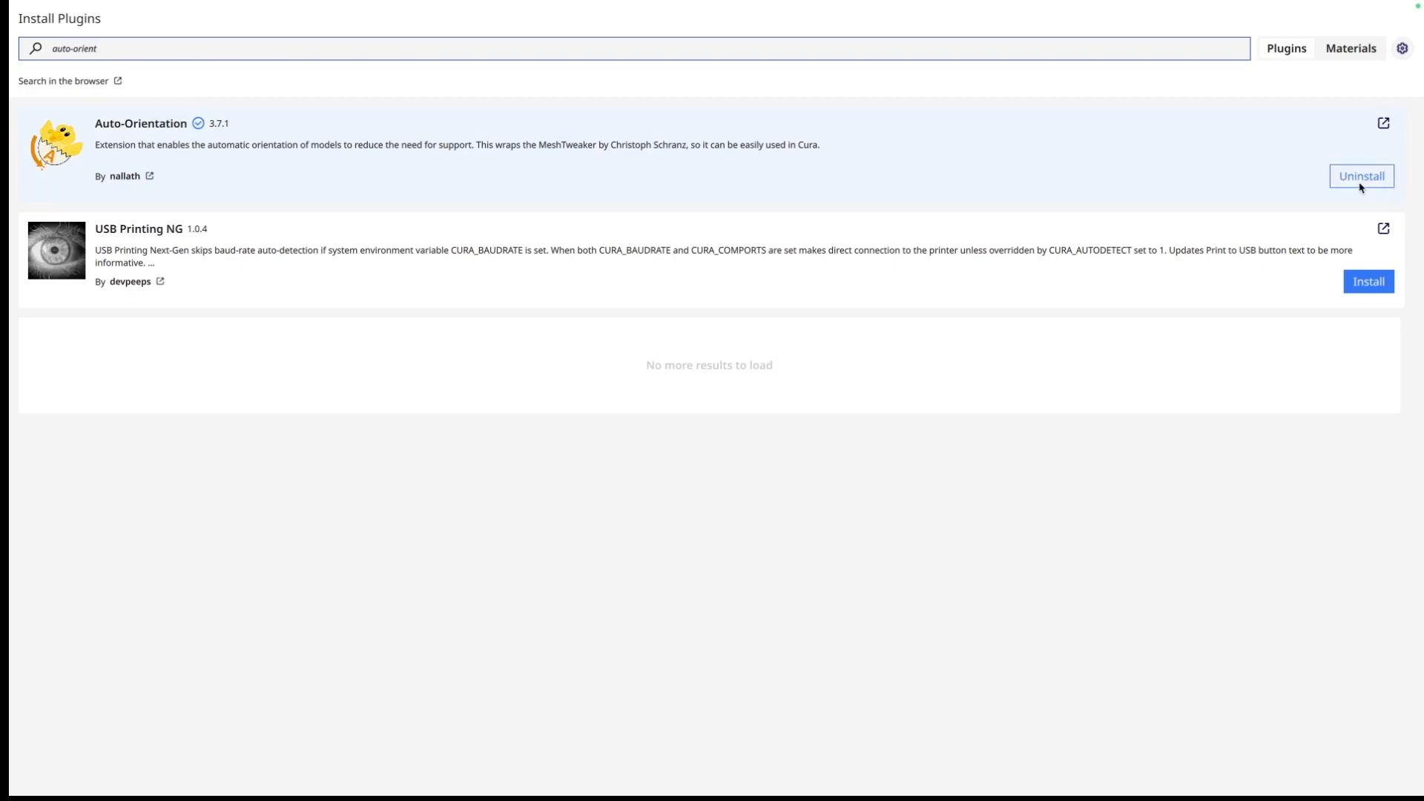
{"action": "mouse_move", "coordinate": [923, 211]}
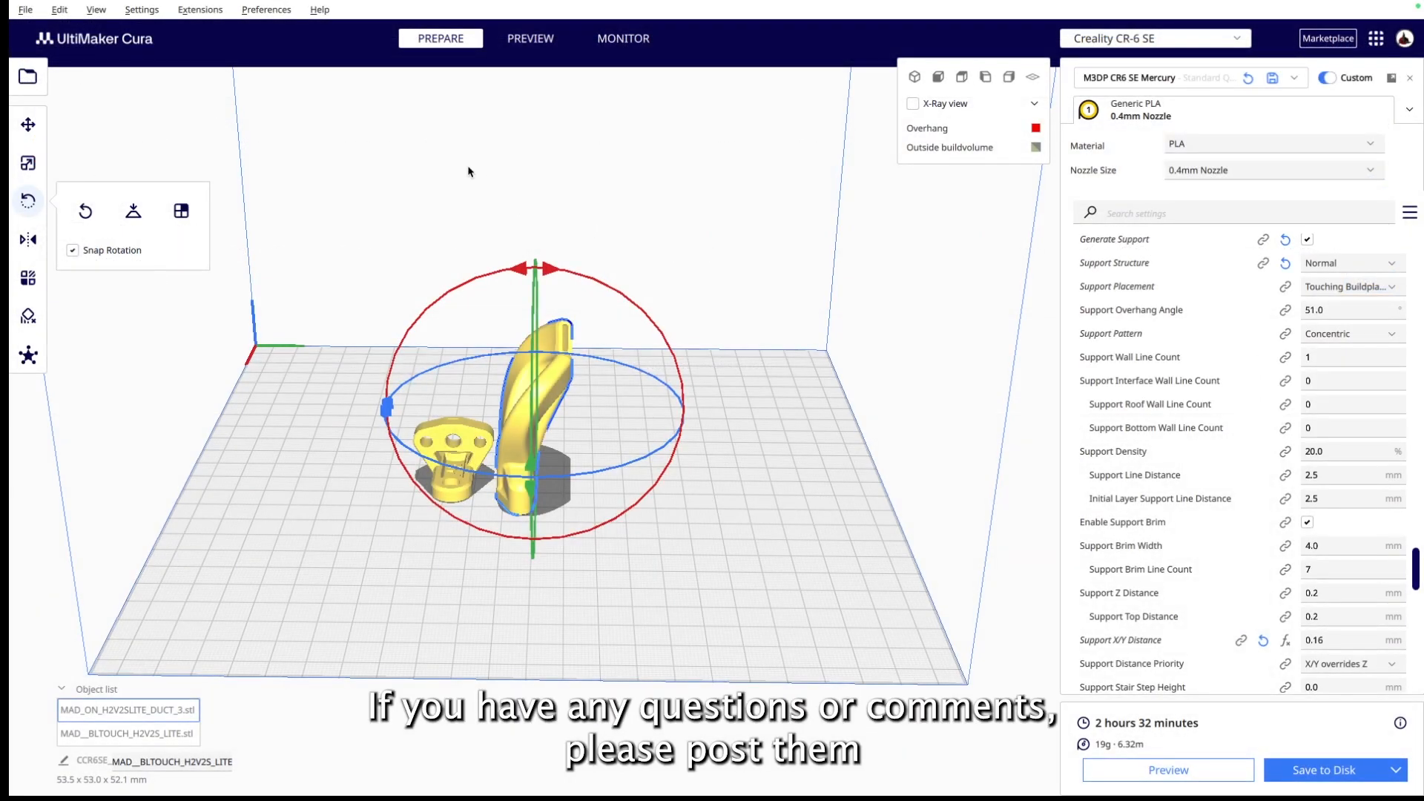
{"action": "mouse_move", "coordinate": [565, 246]}
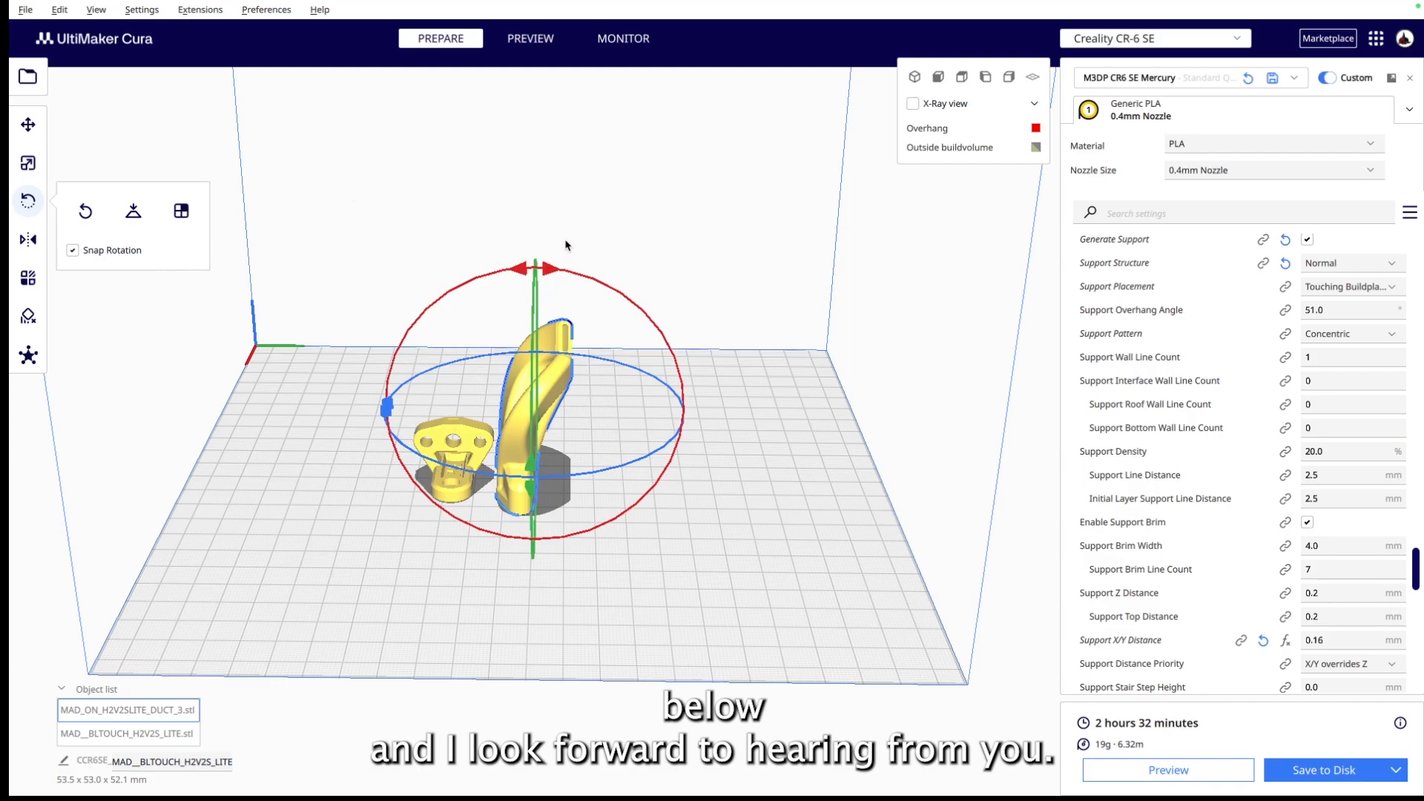